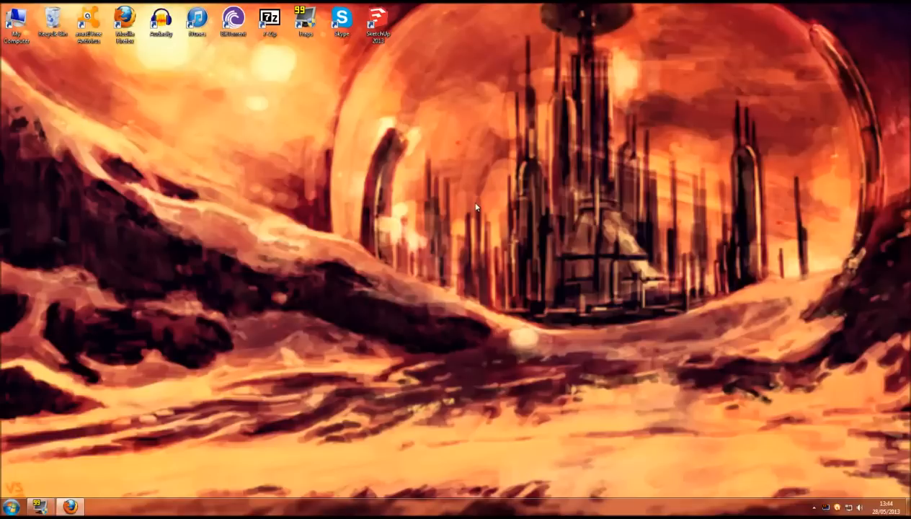
mouse_move(143, 34)
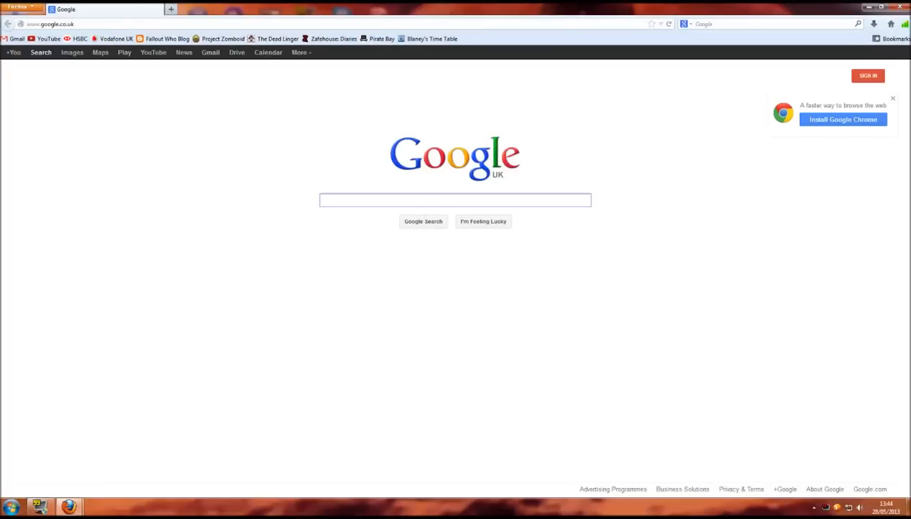
mouse_move(341, 146)
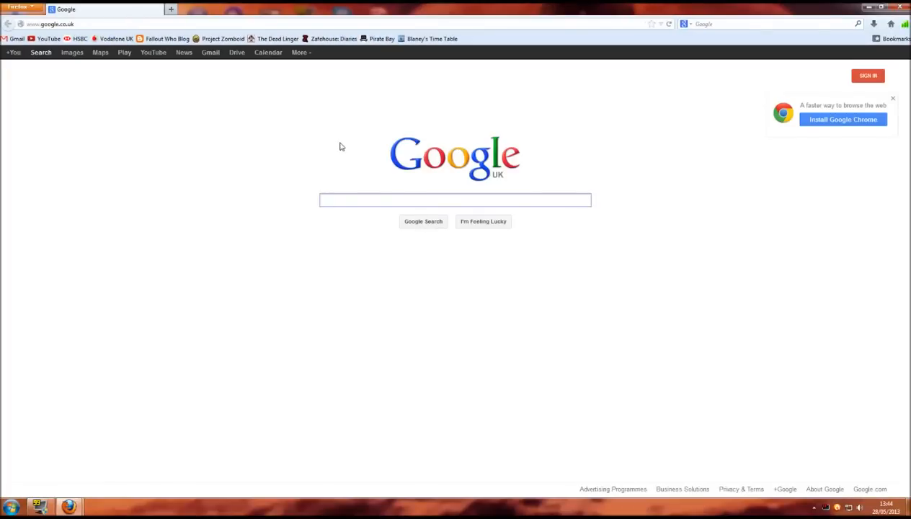
Step: Search Google for 'fallout new vegas nexus' from Firefox
text(fallout new vegas nexus)
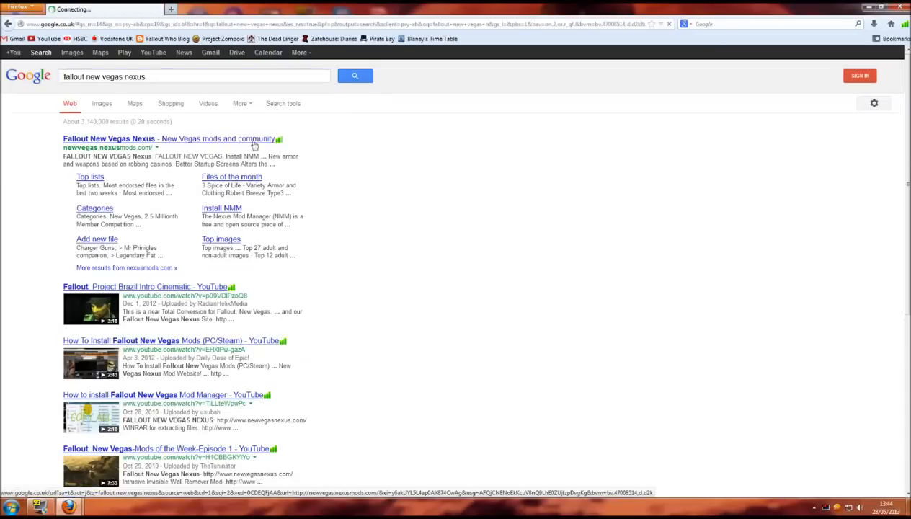
Step: Go to the New Vegas Nexus site and search its files for 'fallout who'
click(170, 138)
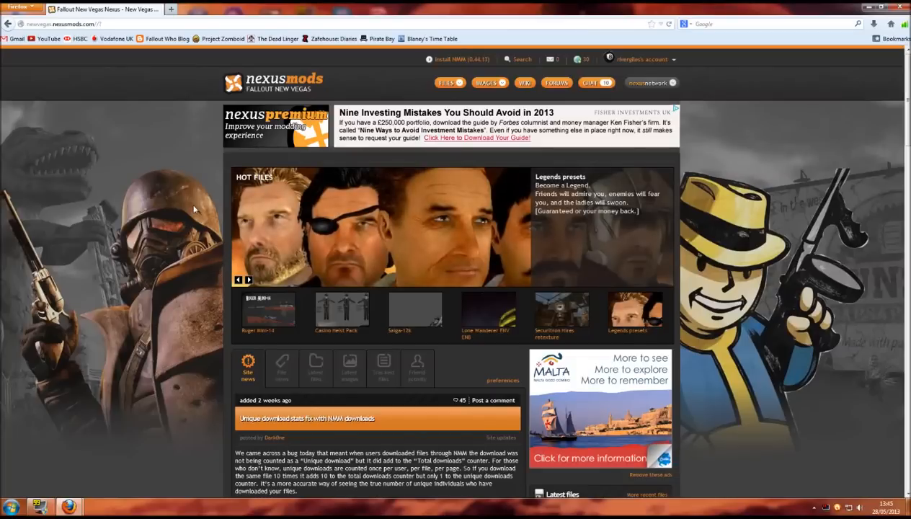
click(249, 280)
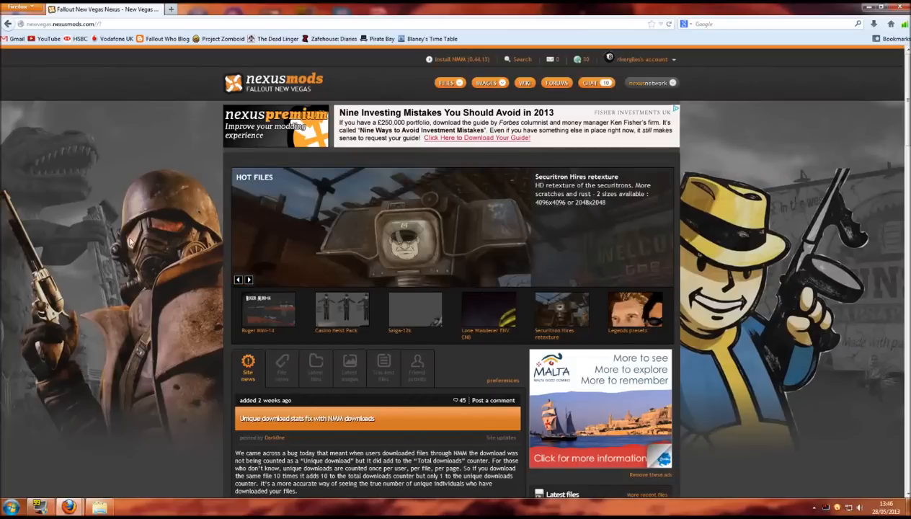
click(517, 60)
text(fallout wh)
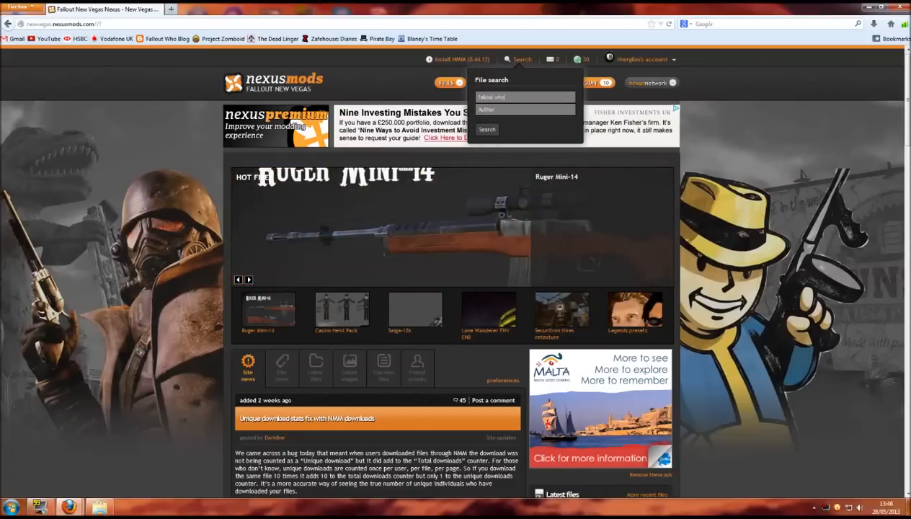
click(486, 129)
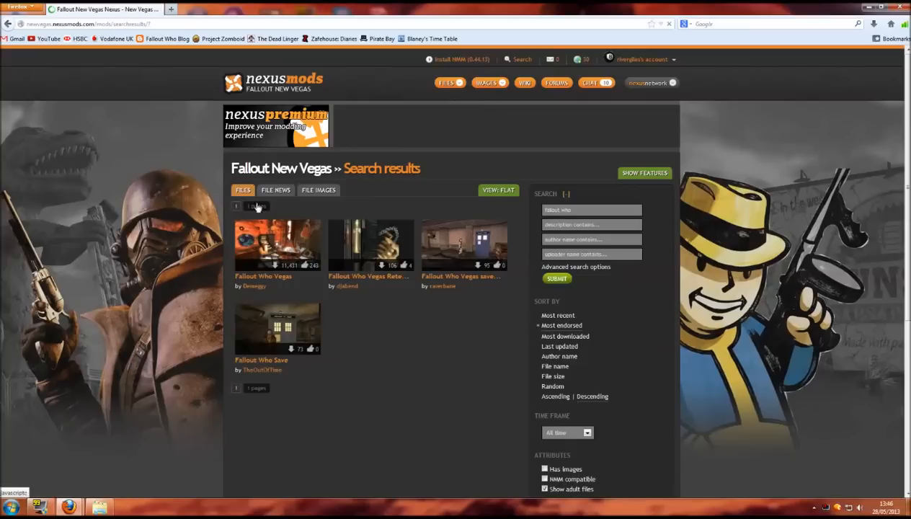
mouse_move(252, 282)
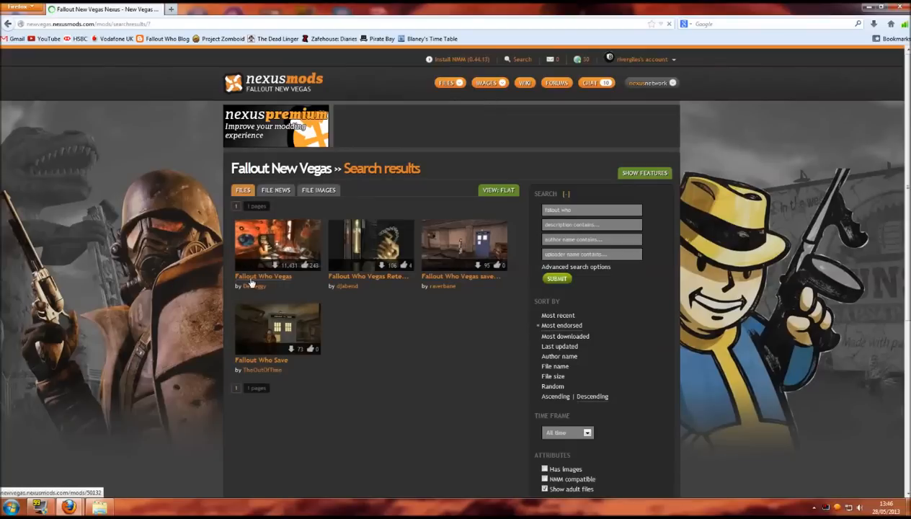
mouse_move(278, 245)
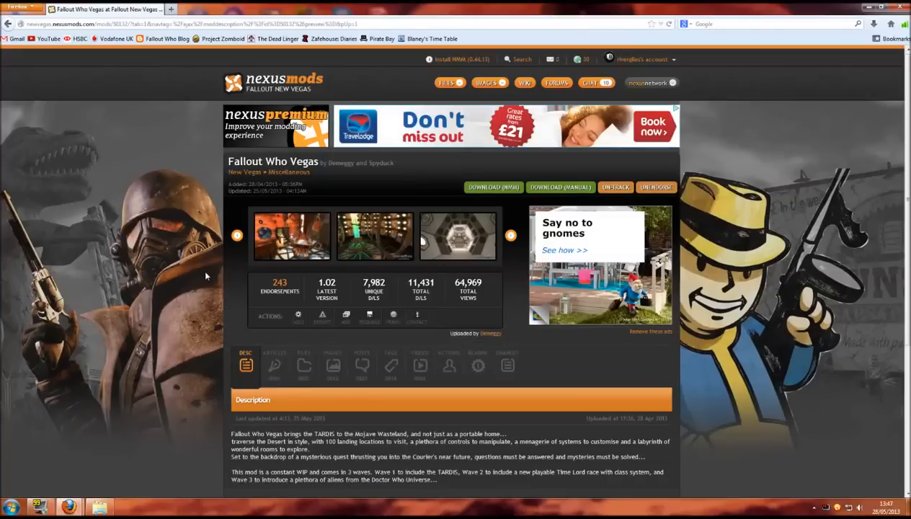
Step: Manually download the Fallout Who Vegas main file from the London, UK server
click(303, 366)
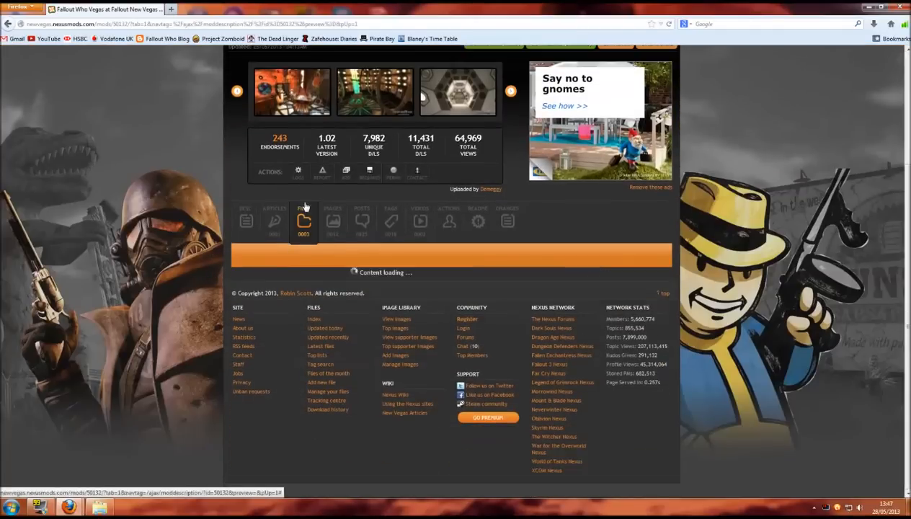
click(304, 222)
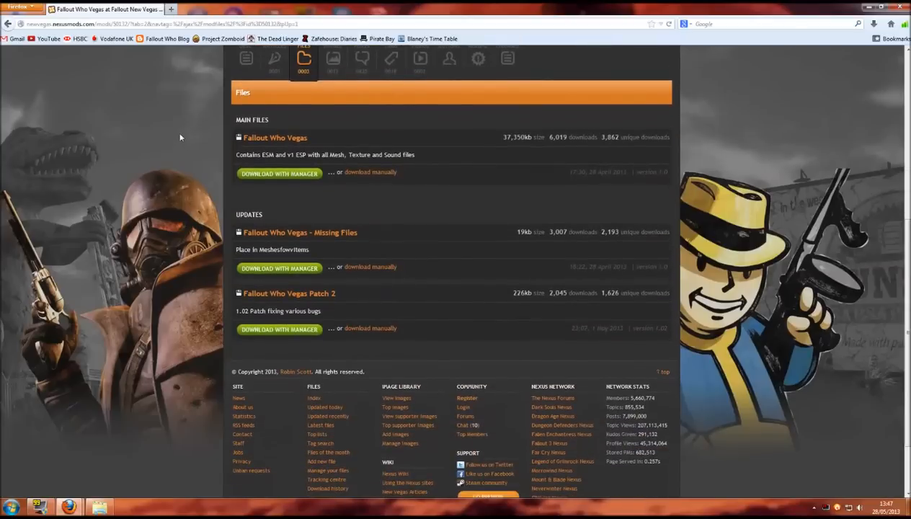
mouse_move(315, 371)
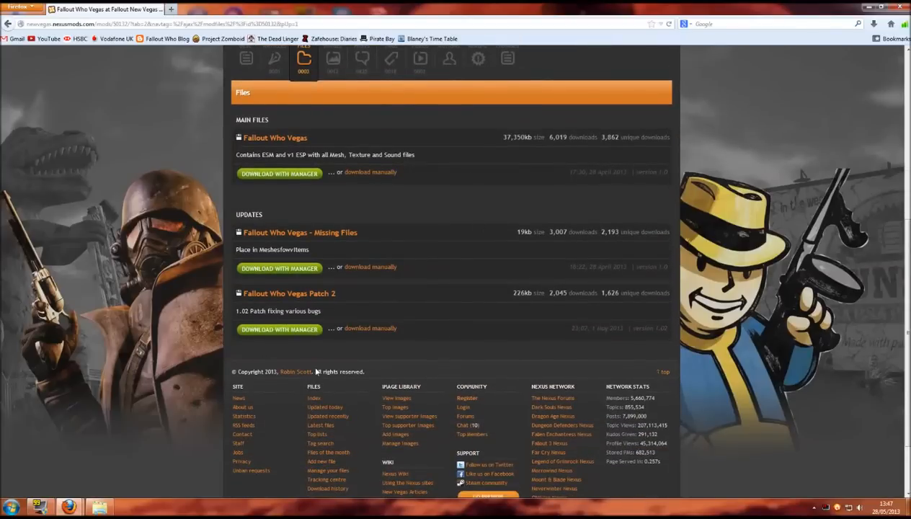
mouse_move(446, 334)
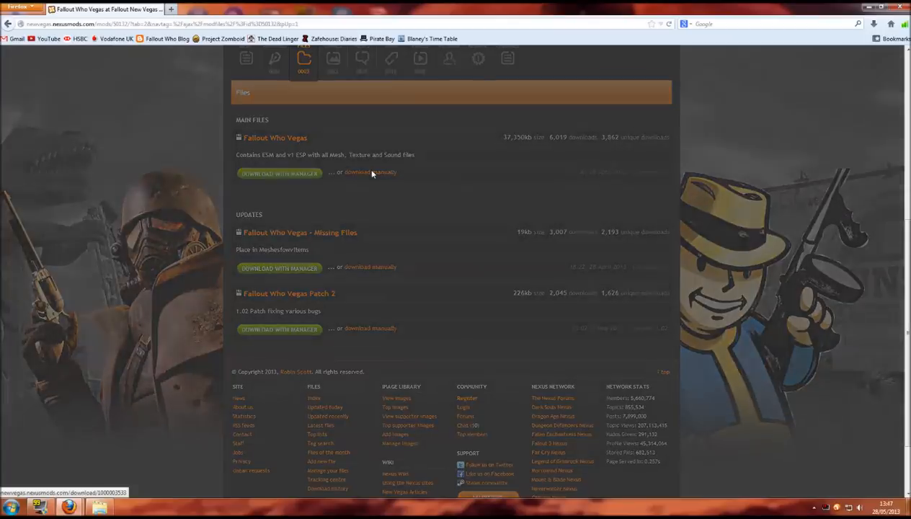
click(370, 172)
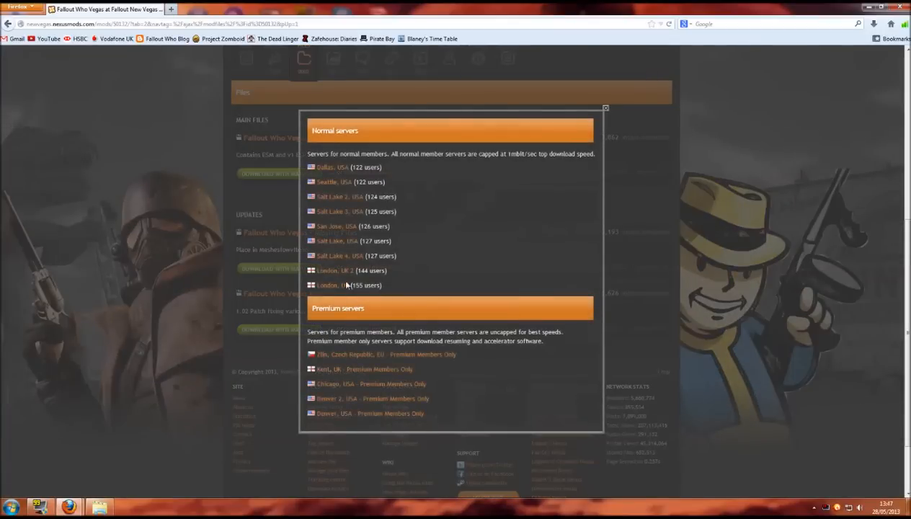
click(349, 285)
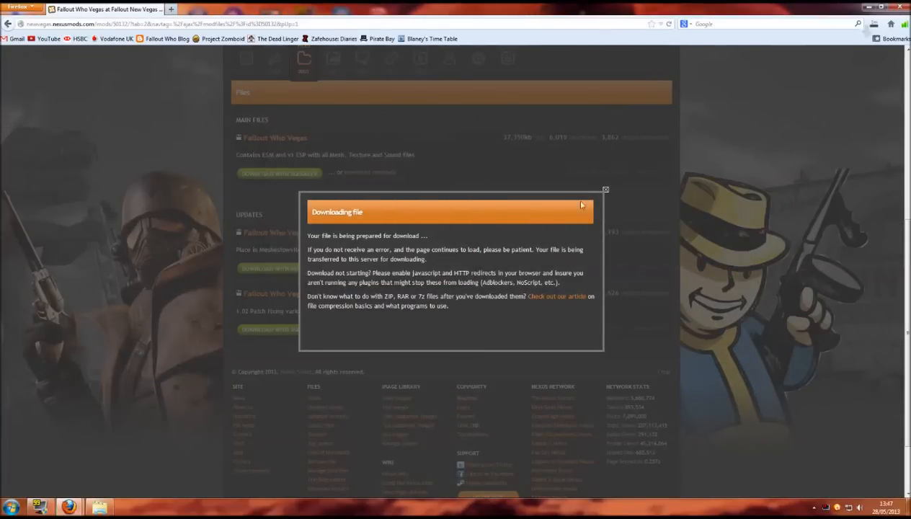
click(605, 189)
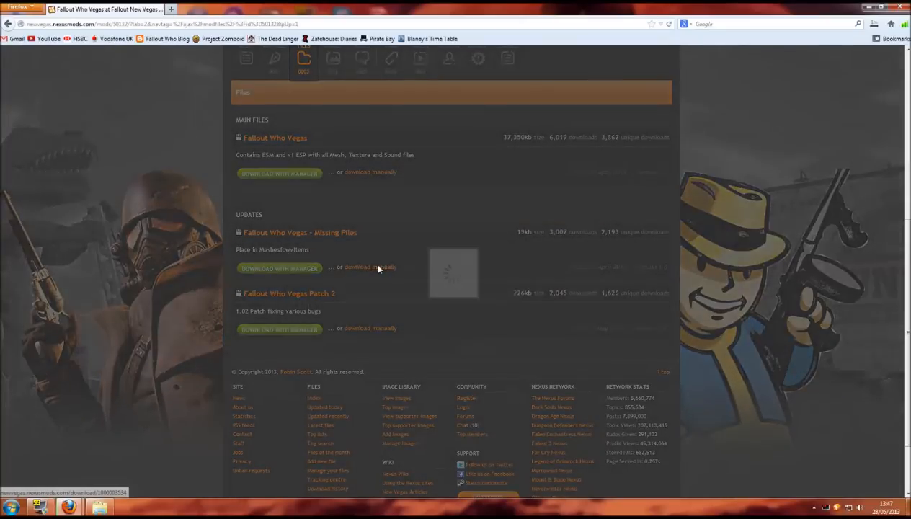
Step: Download the Missing Files update from a US server and open a new browser tab
click(370, 267)
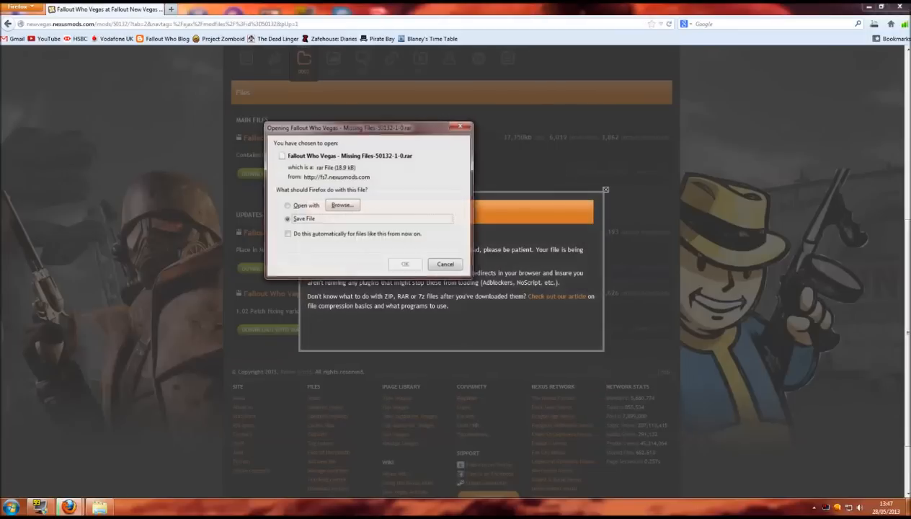
click(404, 264)
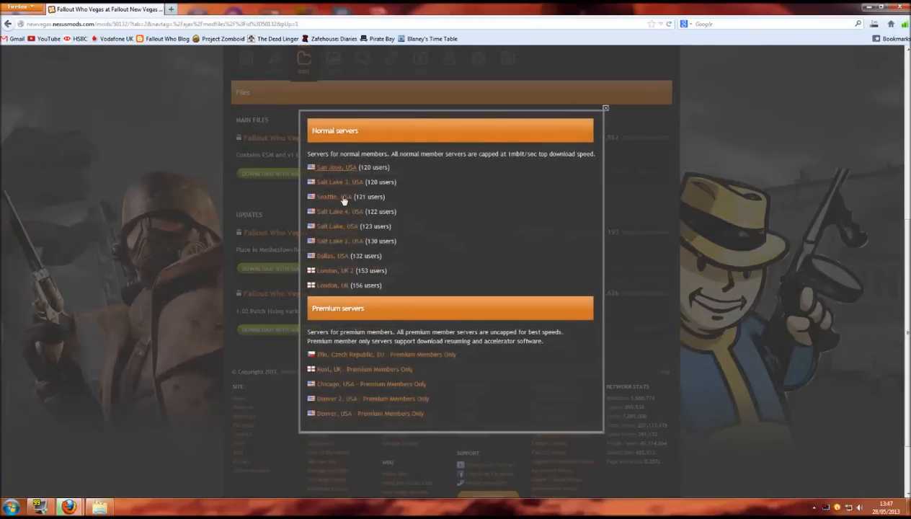
click(339, 182)
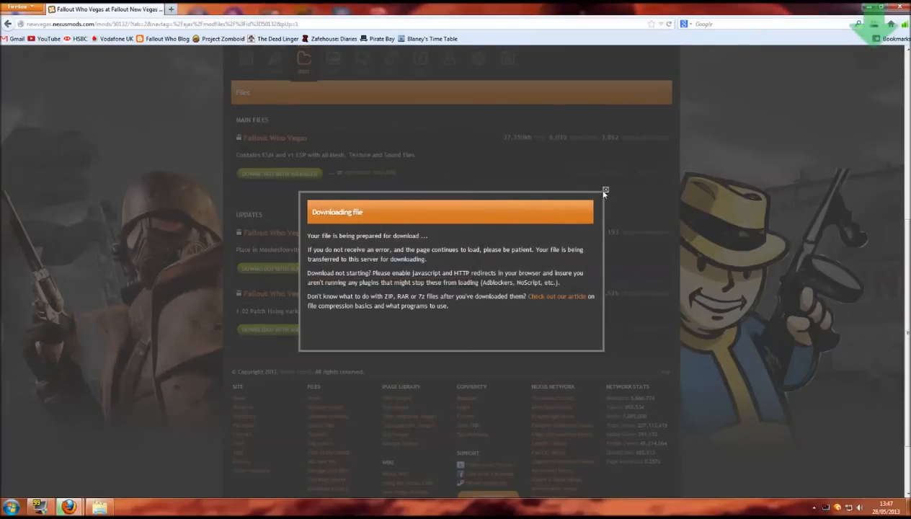
click(604, 190)
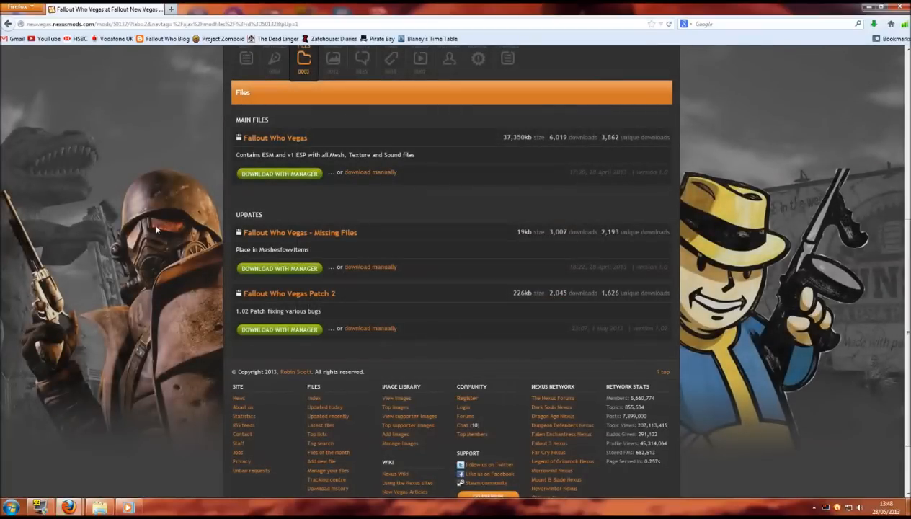
mouse_move(147, 144)
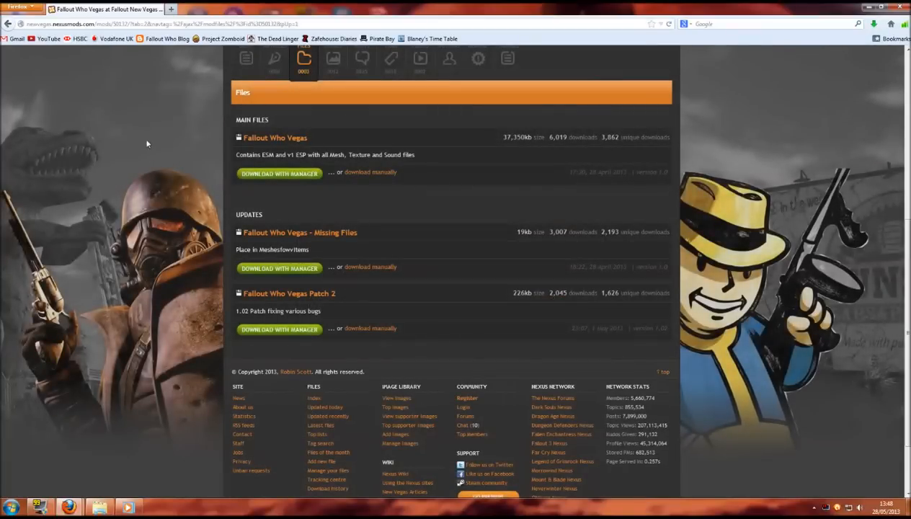
mouse_move(143, 139)
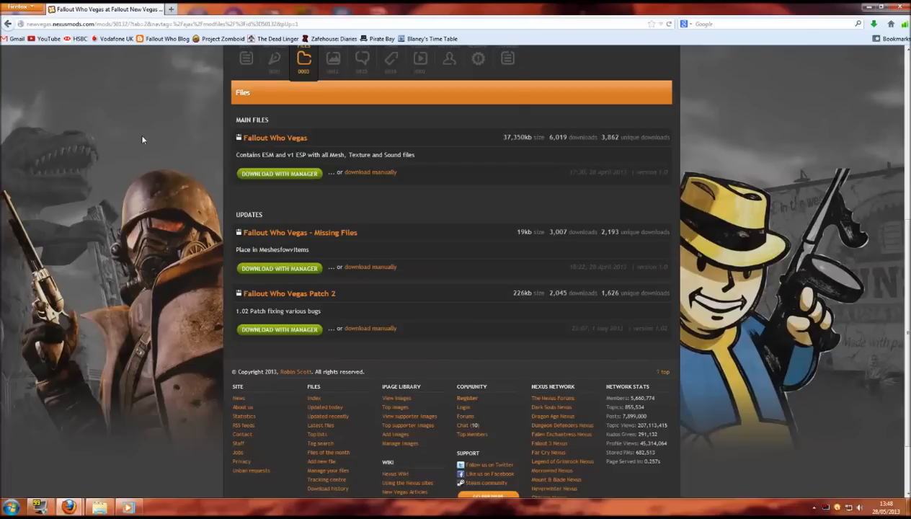
mouse_move(149, 144)
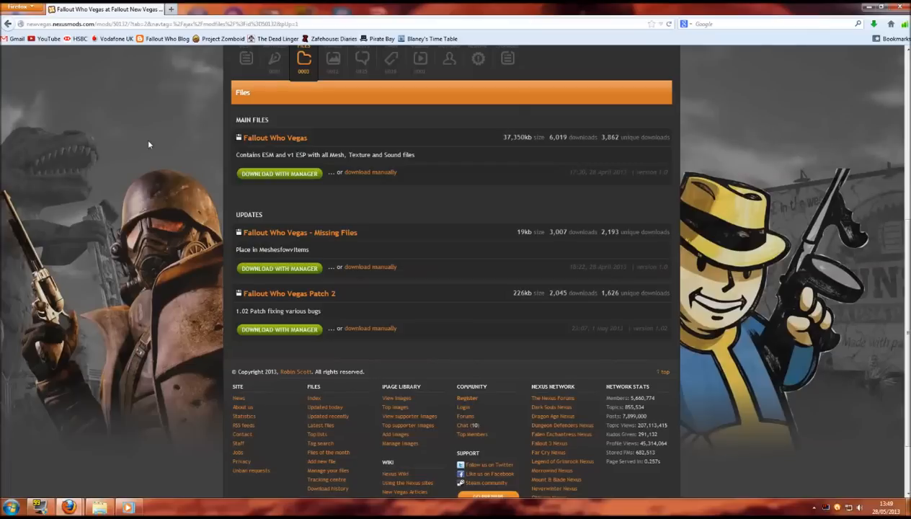
click(290, 8)
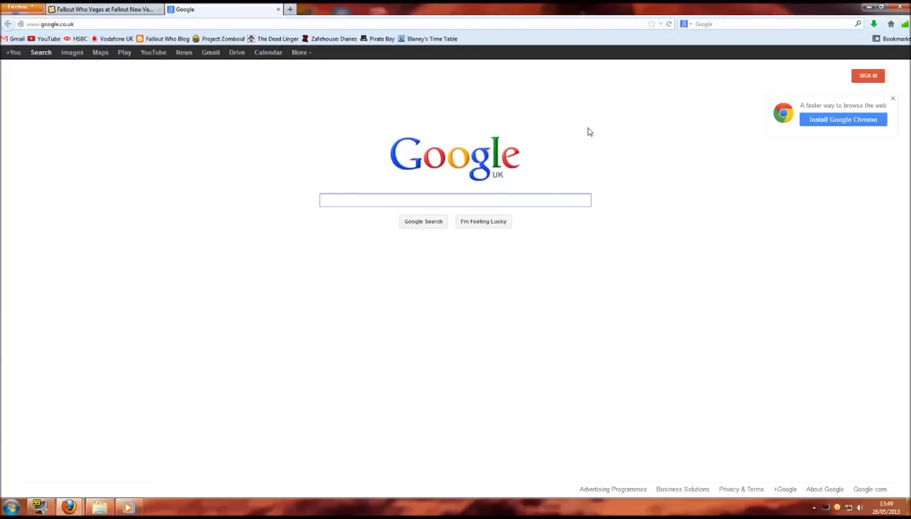
Step: Search Google for 'nvse' and open the New Vegas Script Extender homepage
text(nvs)
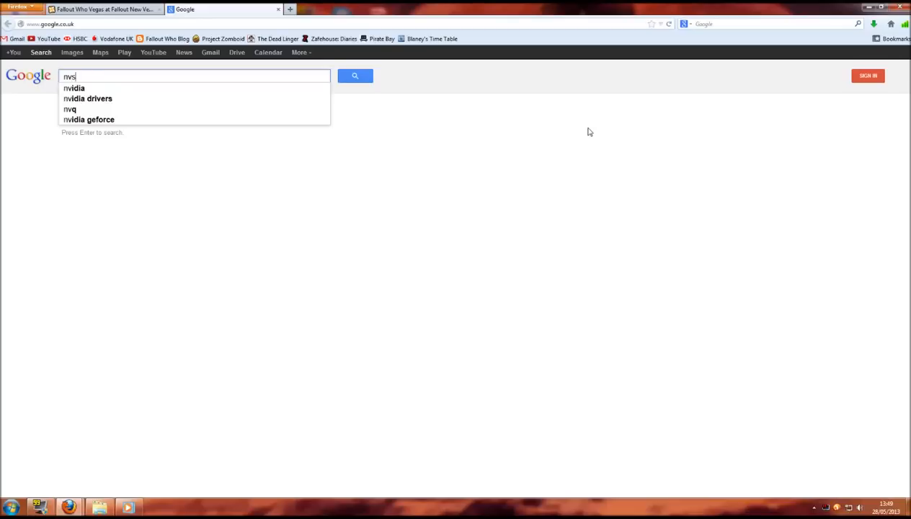
text(e)
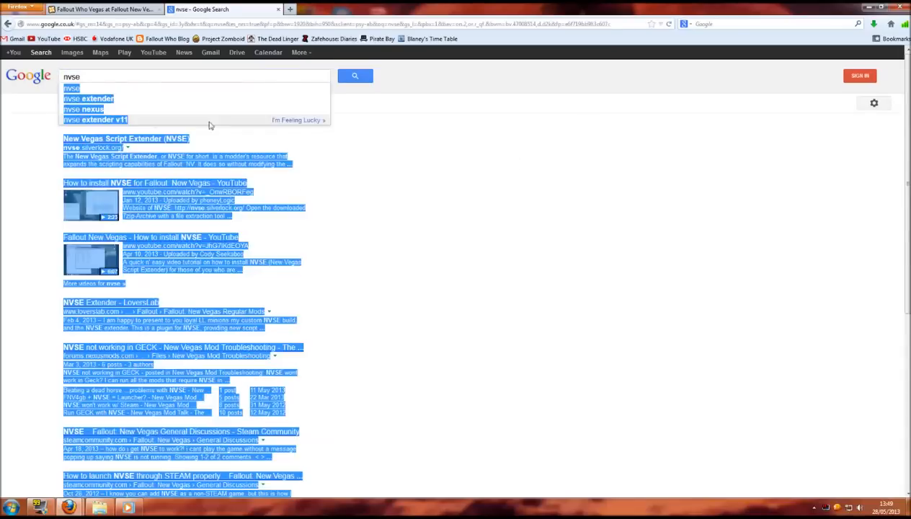
click(126, 139)
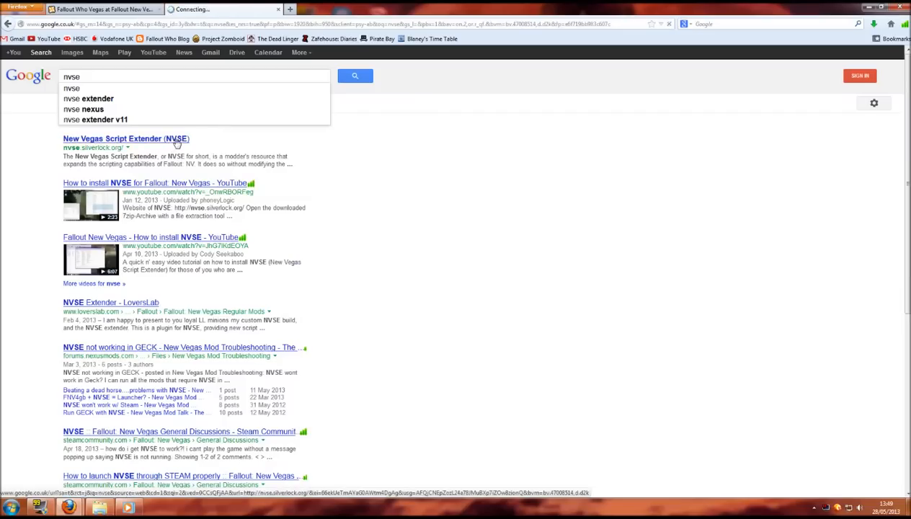
click(125, 139)
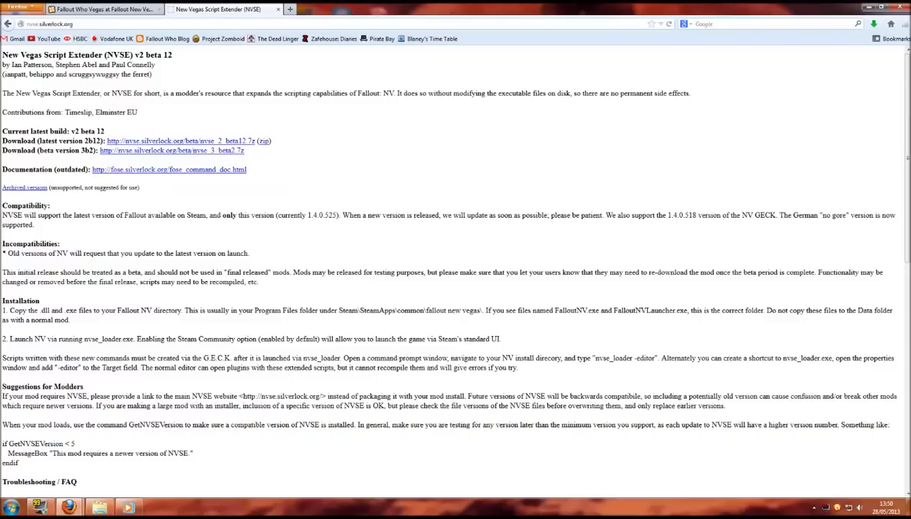
mouse_move(267, 145)
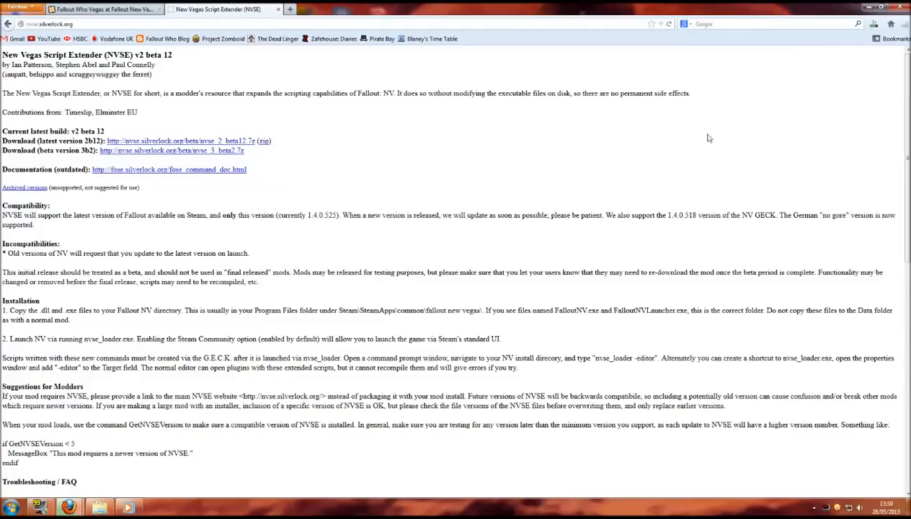
mouse_move(424, 241)
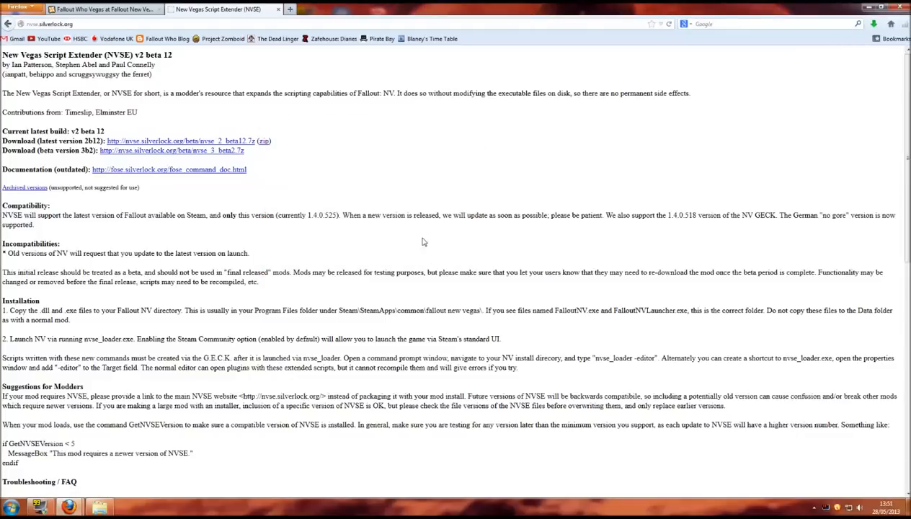
click(11, 507)
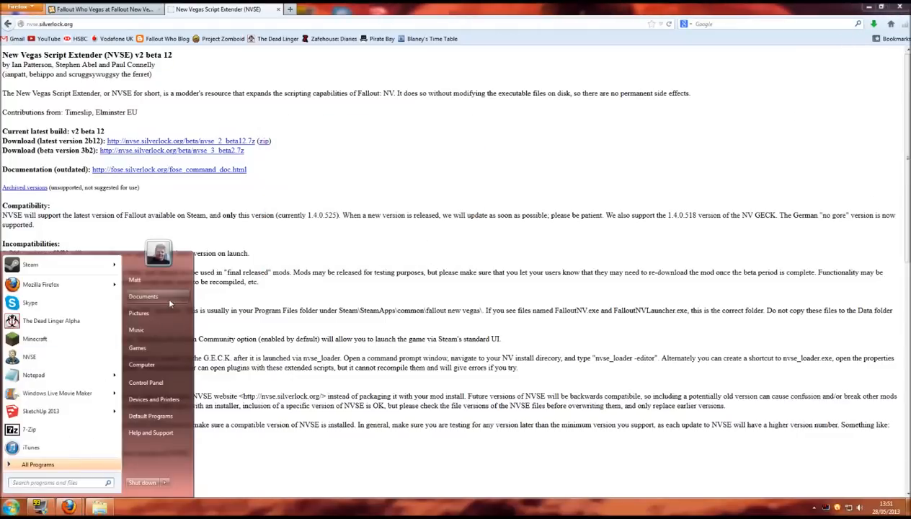
Step: Open Downloads in Explorer, showing the three Fallout Who Vegas archives and nvse_2_beta12.zip
click(142, 296)
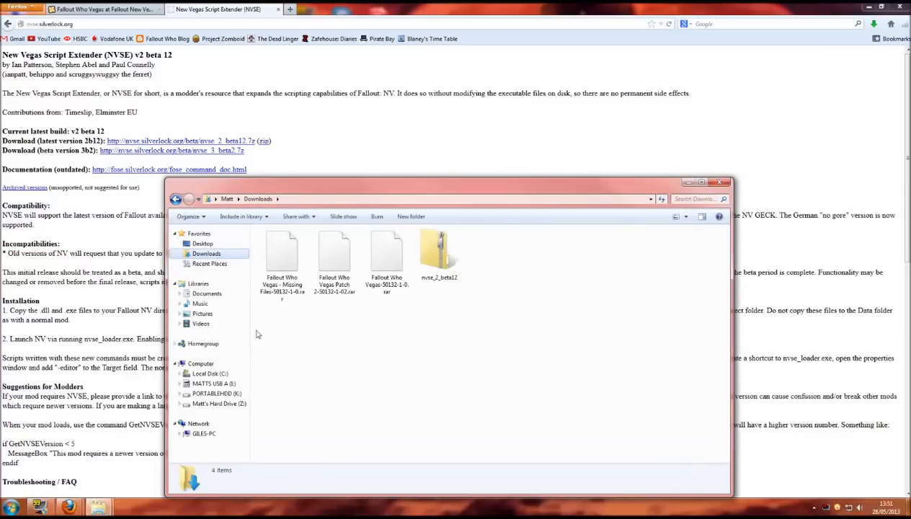
key(ctrl+a)
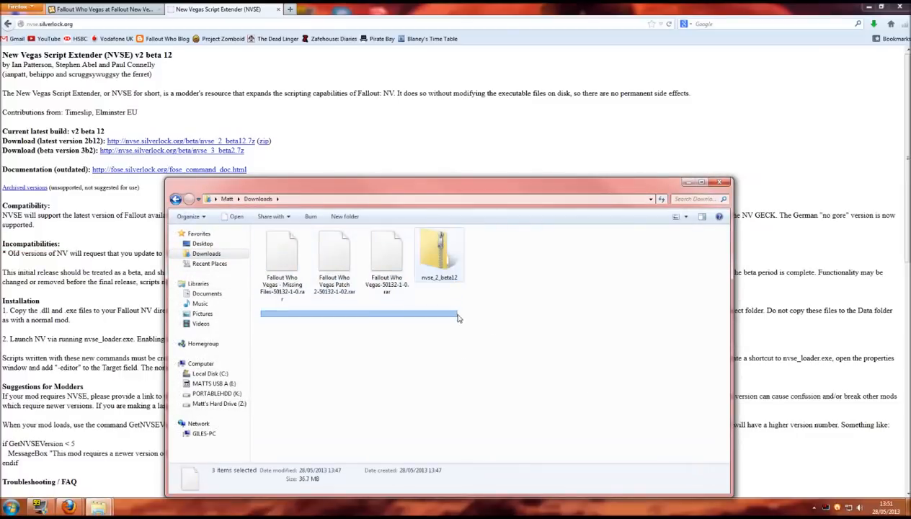
click(460, 320)
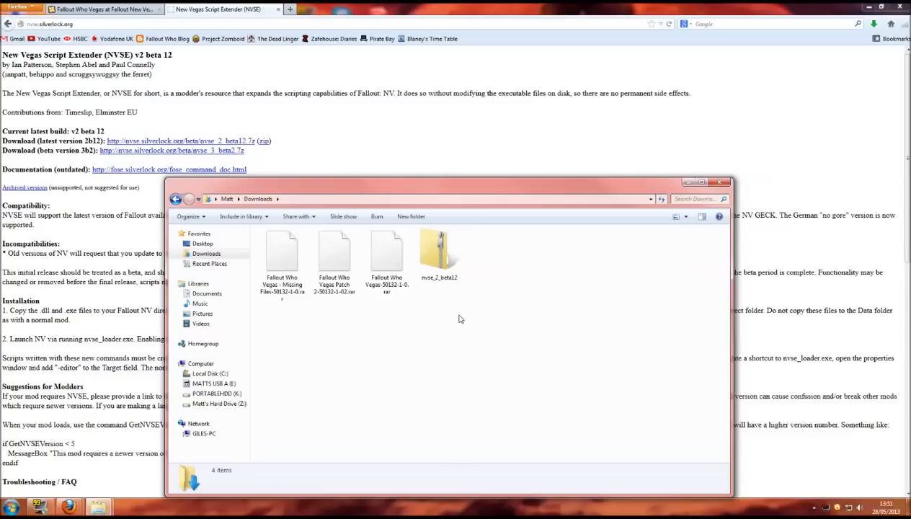
mouse_move(478, 315)
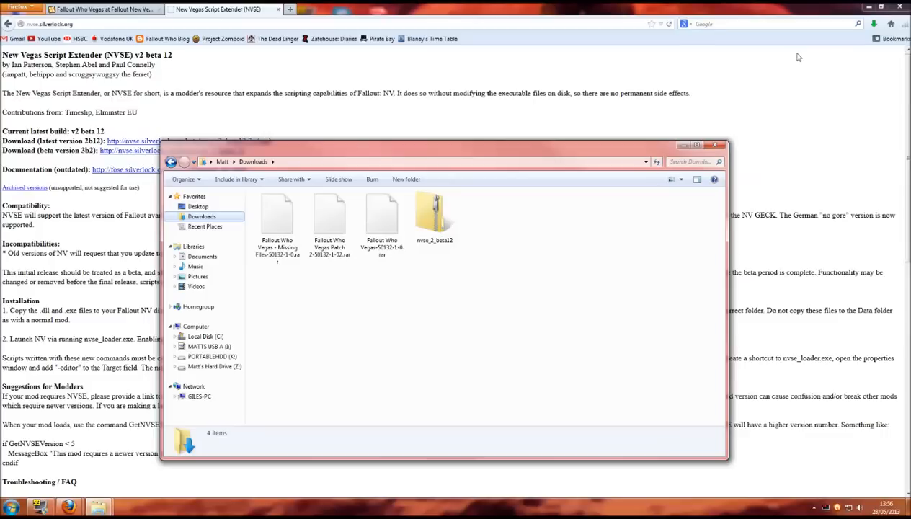
Step: Minimize Firefox so only the Downloads Explorer window remains
click(722, 145)
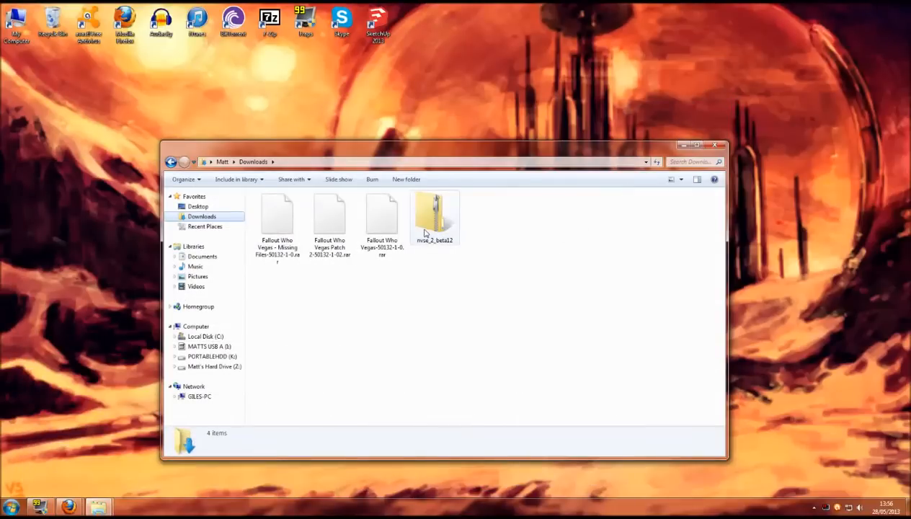
Step: Open nvse_2_beta12.zip and its inner folder listing nvse_loader and the NVSE DLLs
double_click(434, 212)
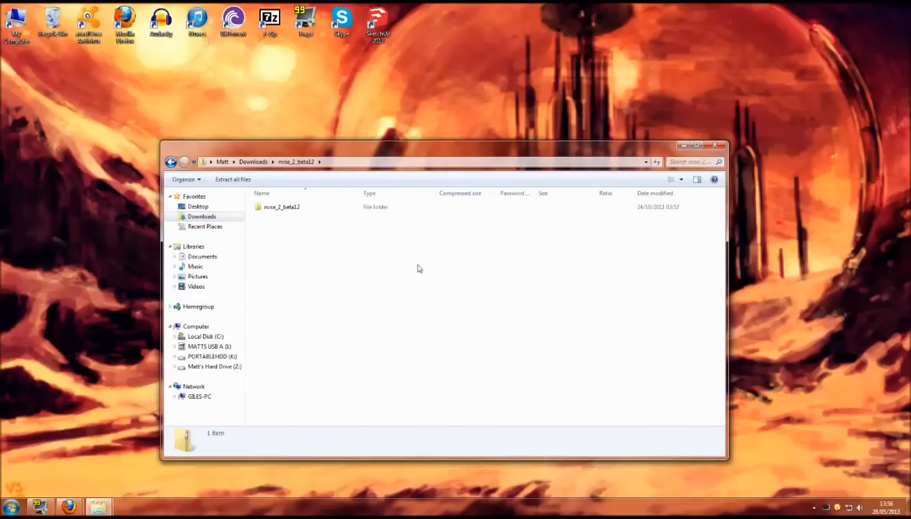
click(281, 207)
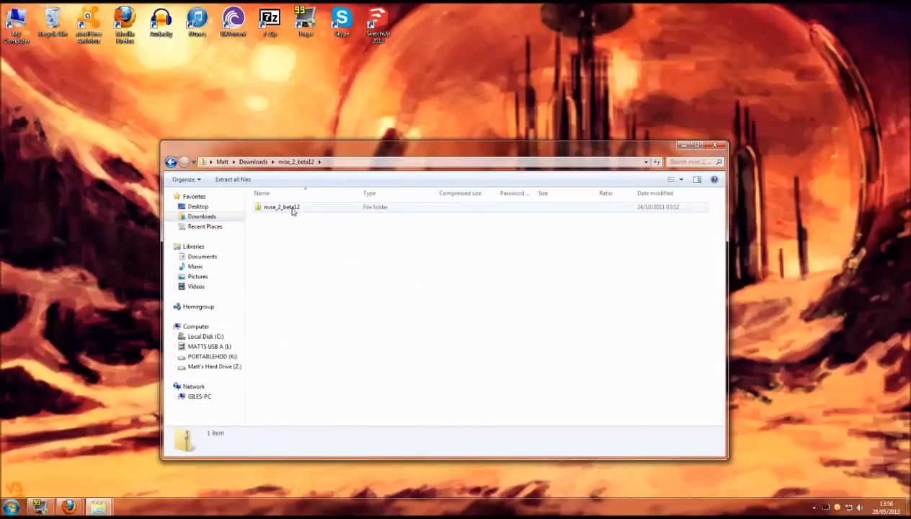
double_click(282, 207)
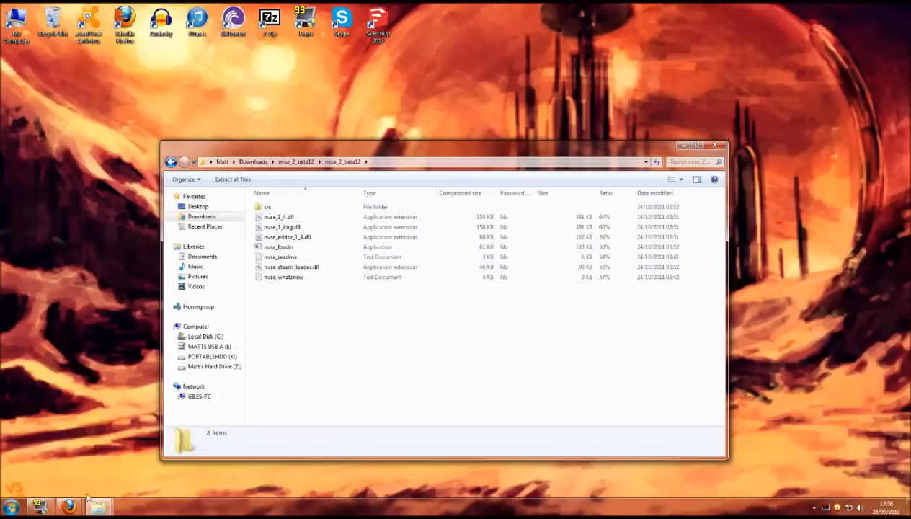
click(11, 506)
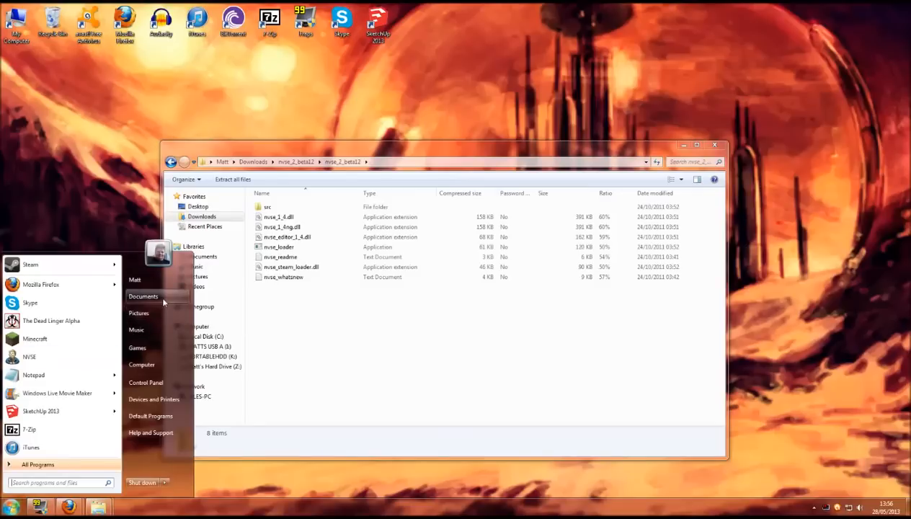
Step: In a second Explorer window, browse to Z:\Steam\steamapps\common\Fallout New Vegas
click(143, 296)
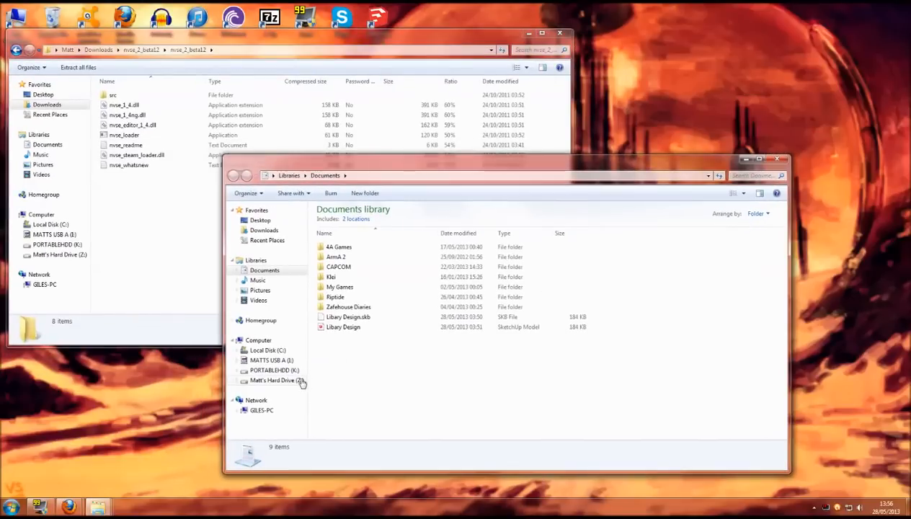
click(276, 380)
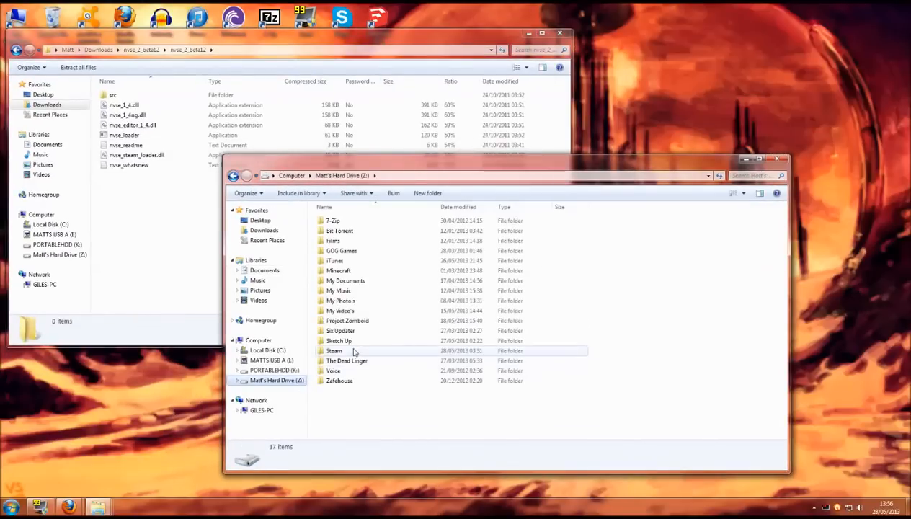
double_click(334, 351)
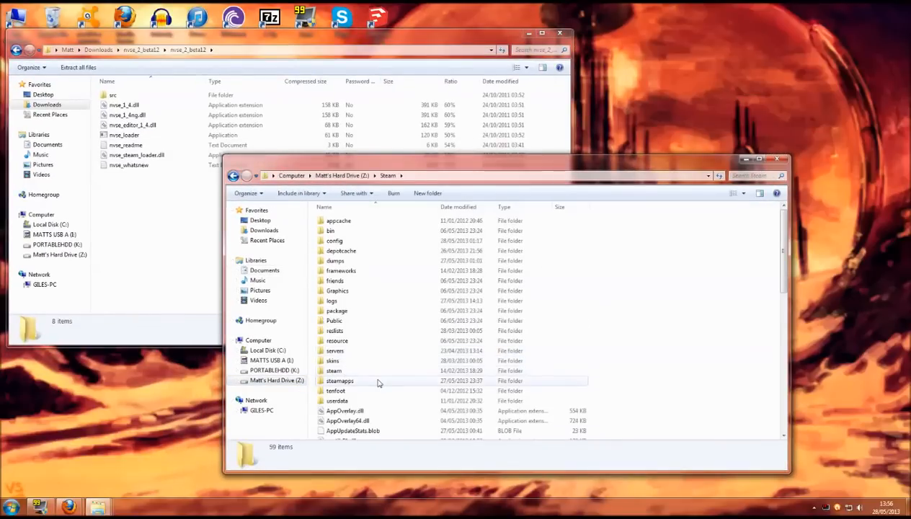
double_click(340, 380)
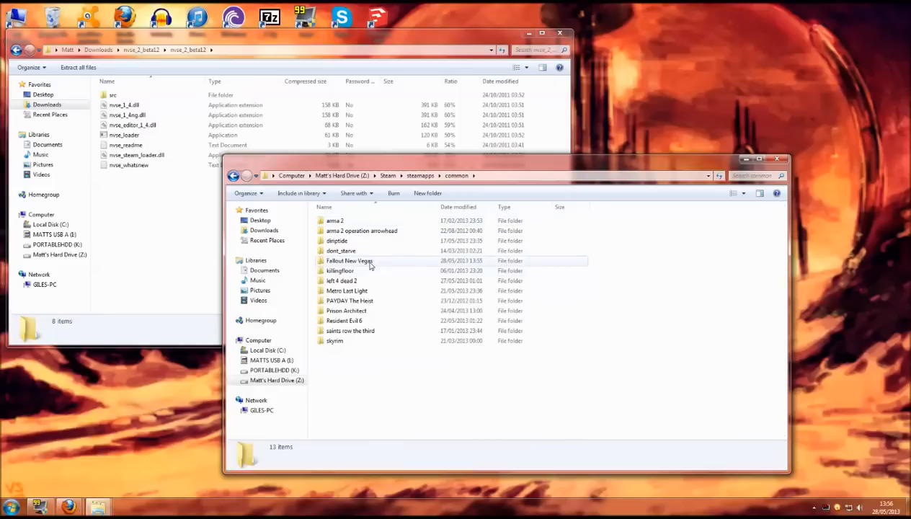
double_click(349, 260)
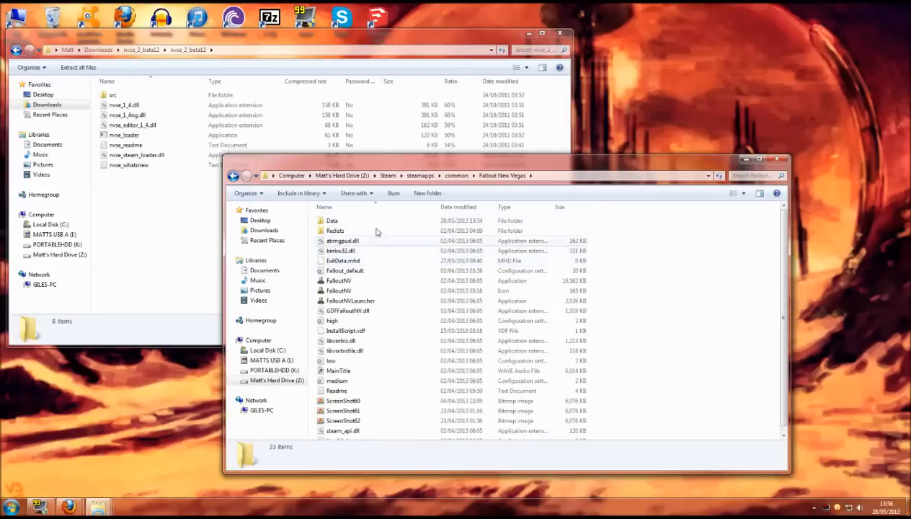
mouse_move(515, 301)
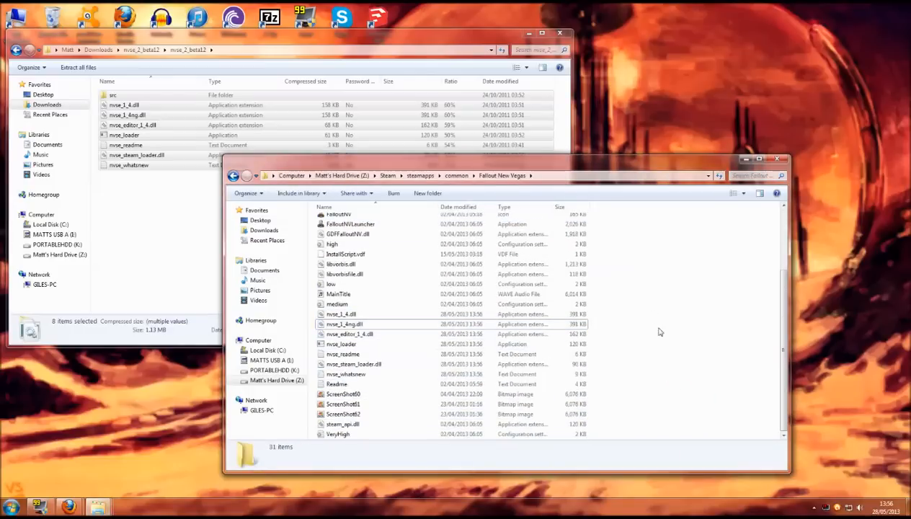
mouse_move(637, 305)
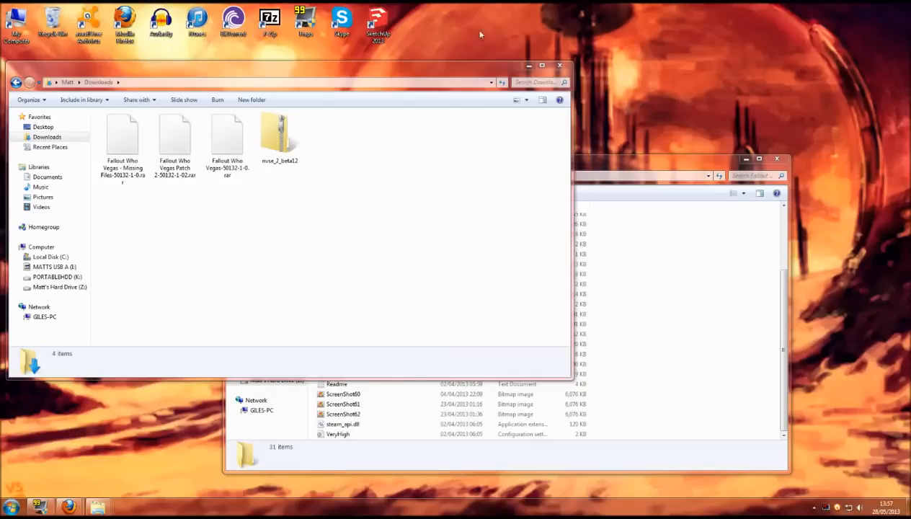
Step: Show the Downloads folder with the Fallout Who Vegas archives and nvse_2_beta12.zip in 7-Zip
drag(288, 66, 432, 85)
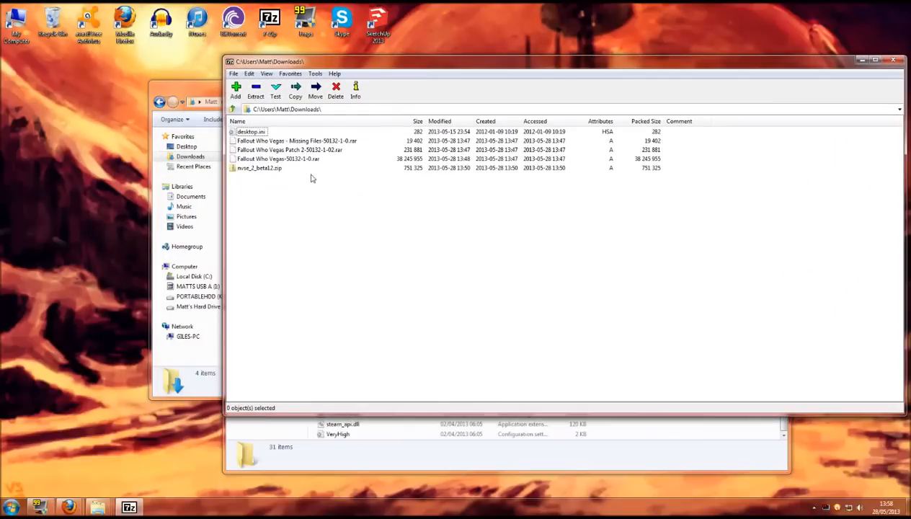
mouse_move(306, 147)
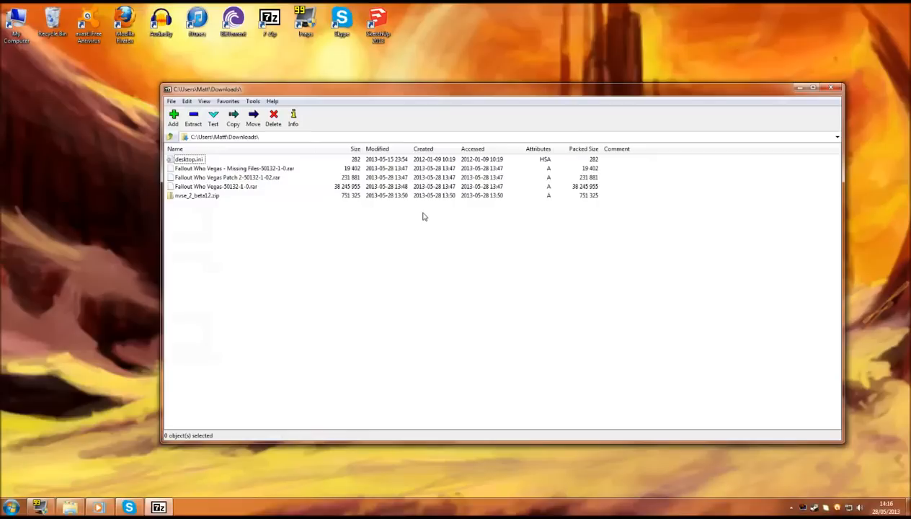
mouse_move(249, 188)
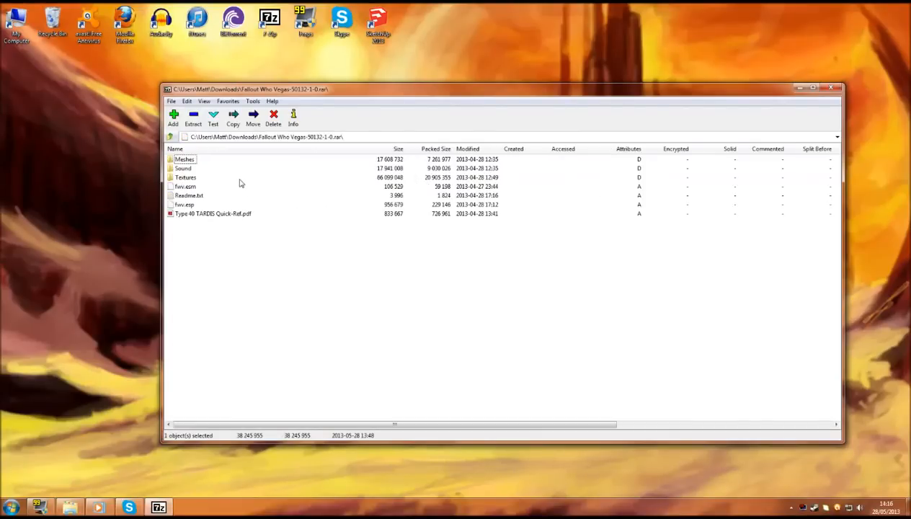
mouse_move(182, 221)
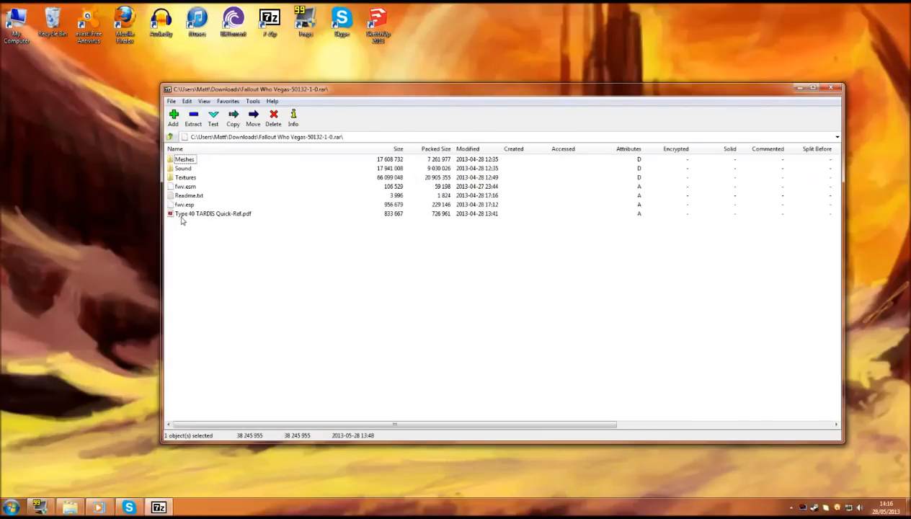
mouse_move(223, 217)
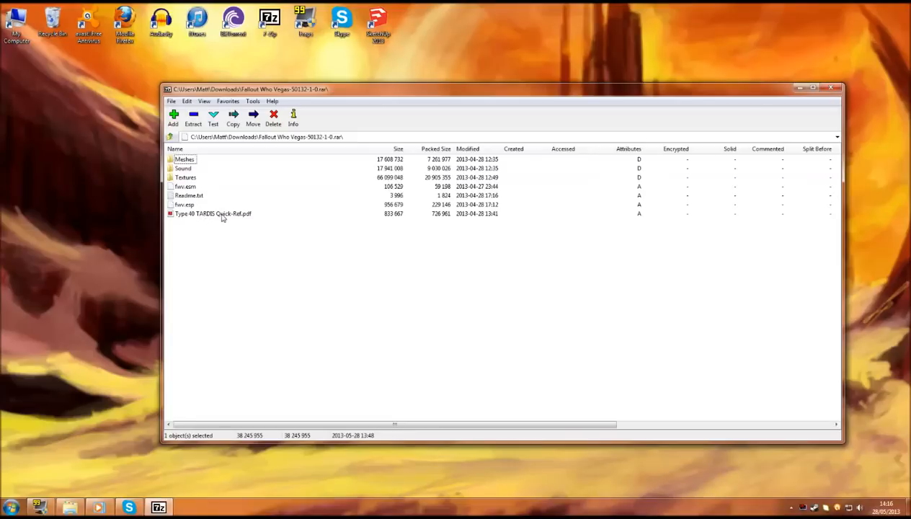
Step: Extract Meshes, Sound, Textures, fwv.esm and fwv.esp to the desktop, then return to Downloads
click(184, 205)
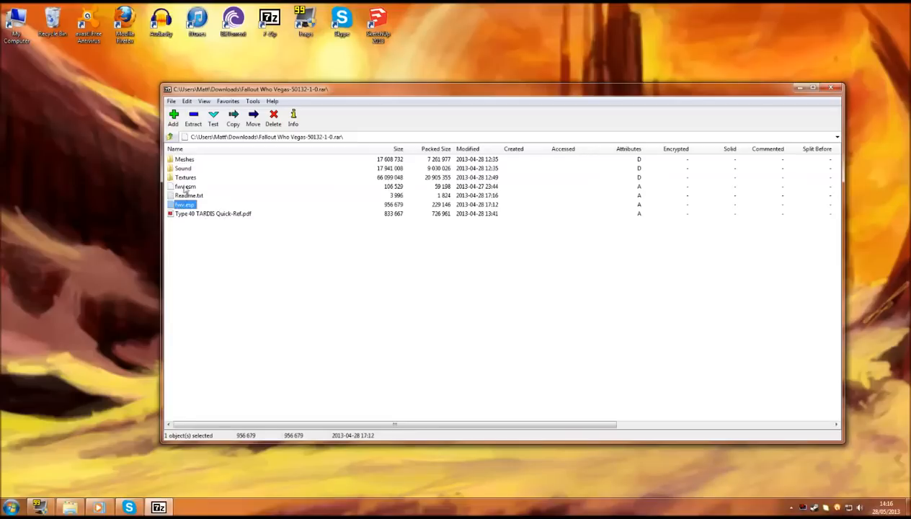
click(185, 186)
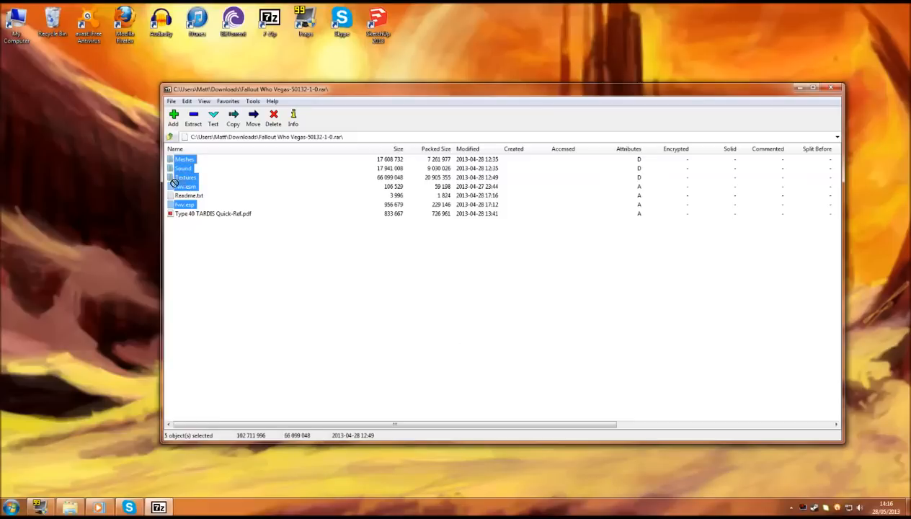
click(232, 117)
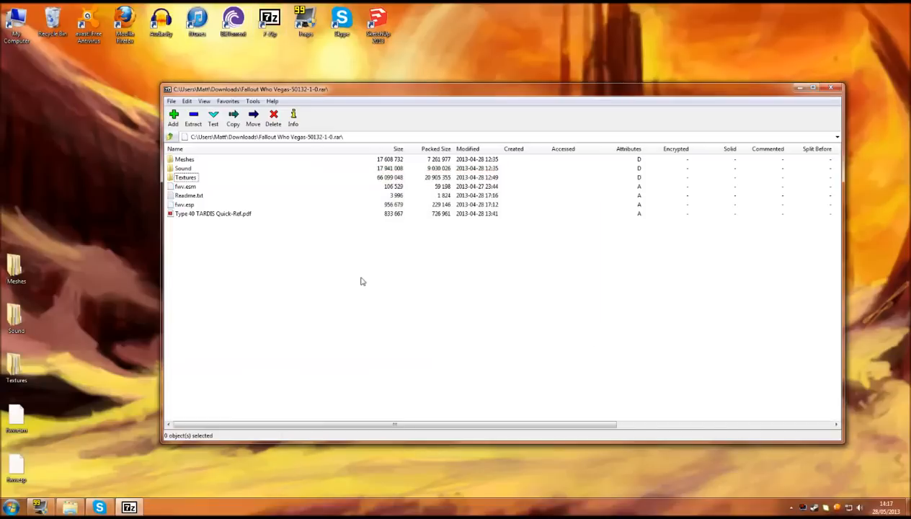
click(170, 137)
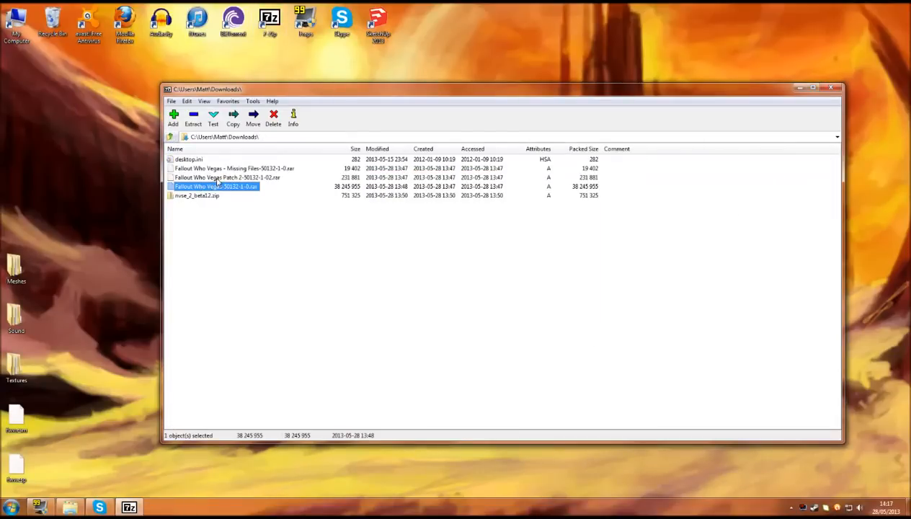
Step: Extract the patched fwv.esp from the Patch 2 archive to the desktop and return to Downloads
double_click(227, 178)
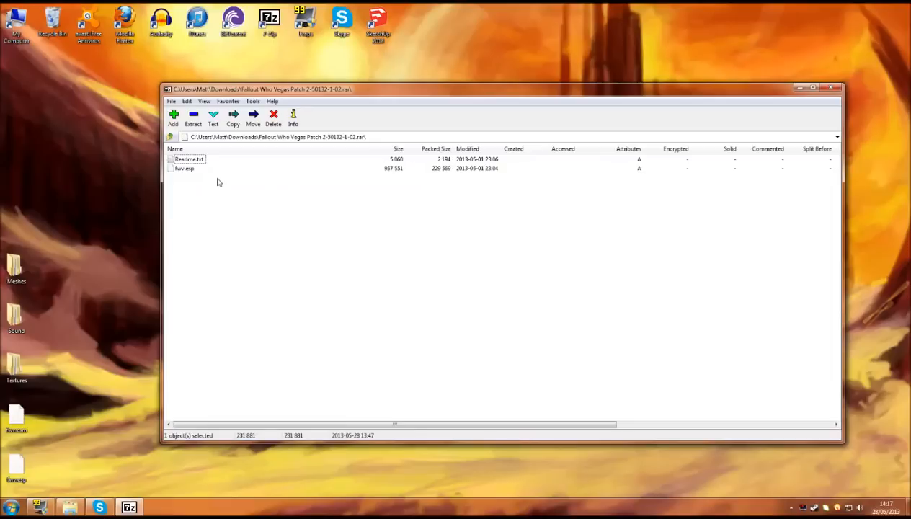
click(184, 168)
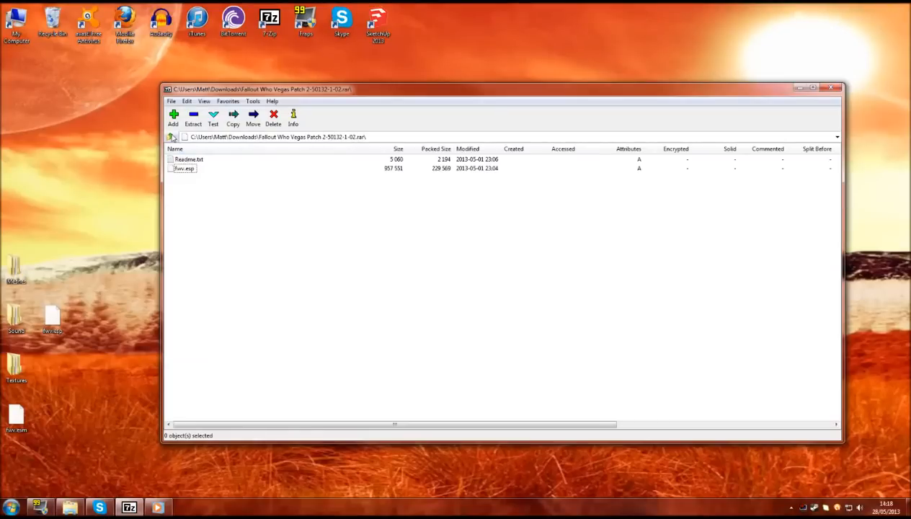
click(173, 136)
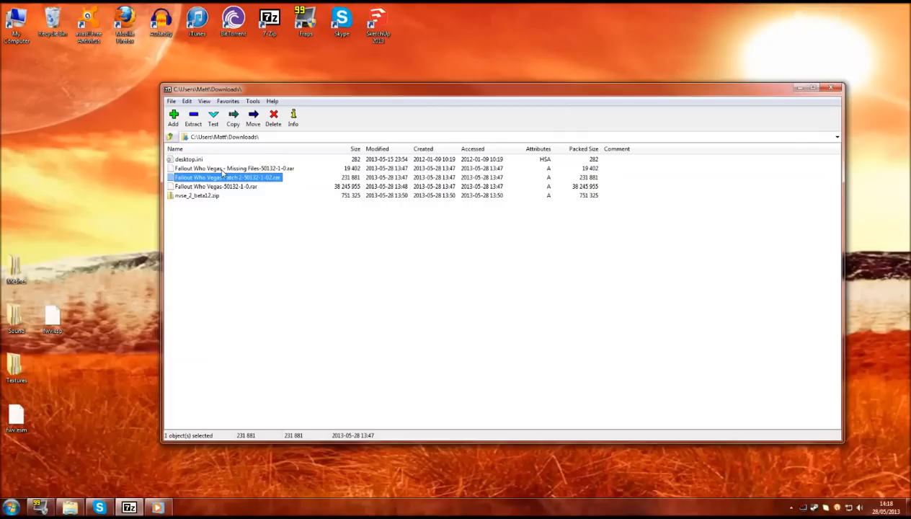
Step: Copy ArtronCapacitor.nif from the Missing Files archive into Meshes\fowv\items
double_click(230, 168)
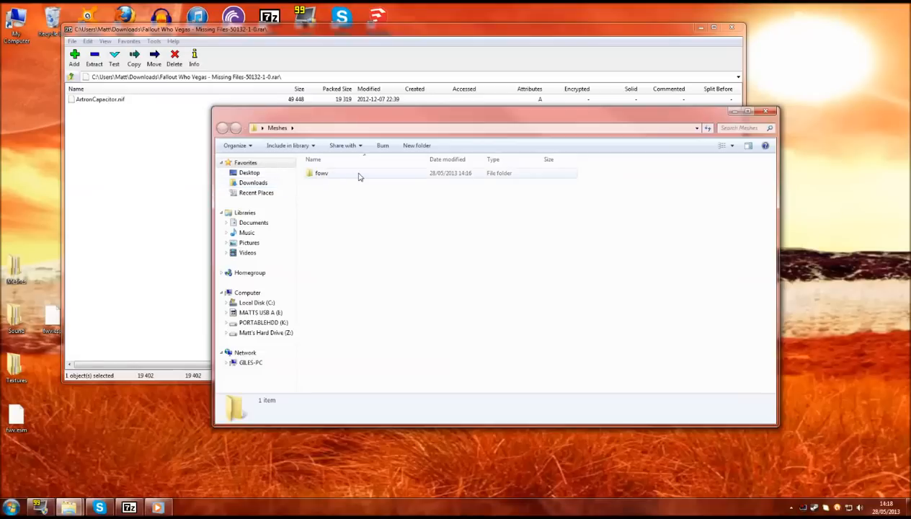
double_click(321, 173)
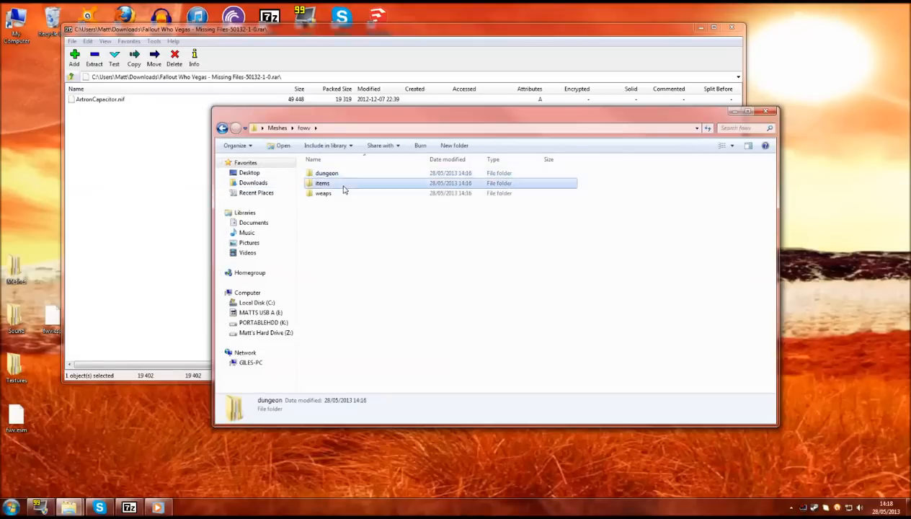
double_click(322, 183)
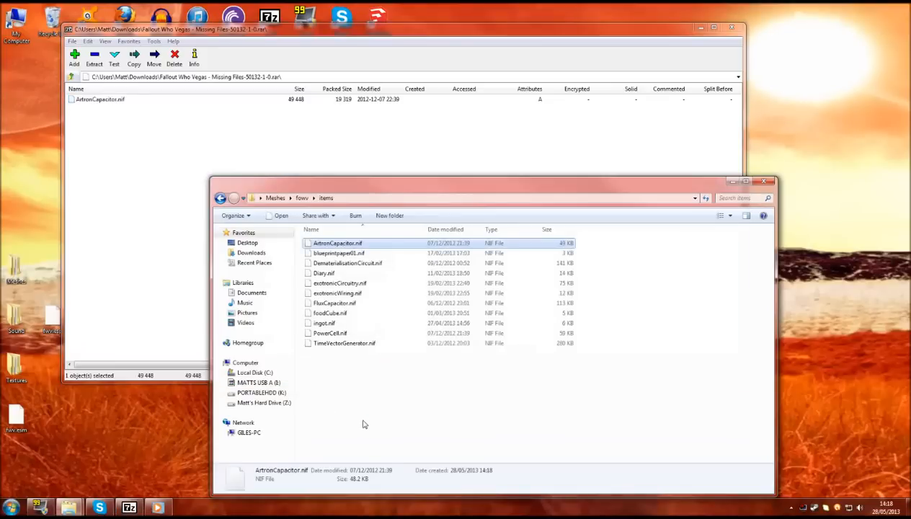
mouse_move(698, 168)
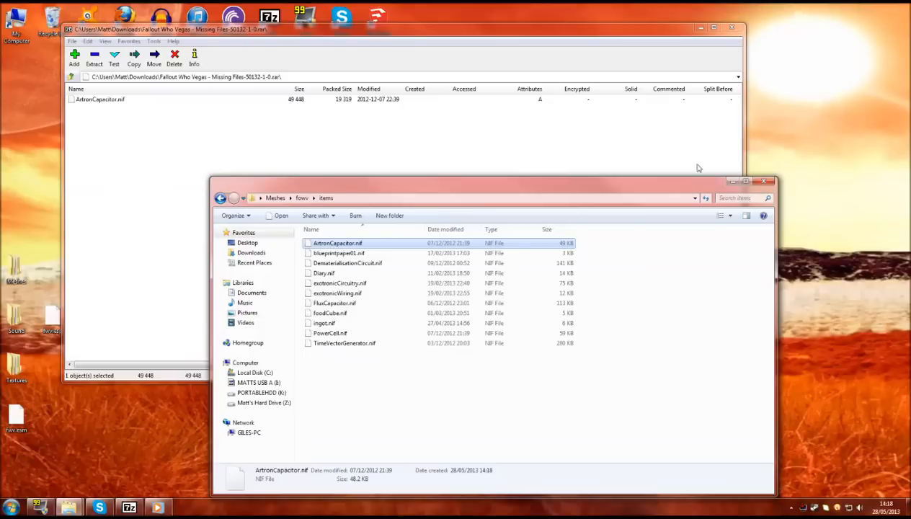
click(428, 395)
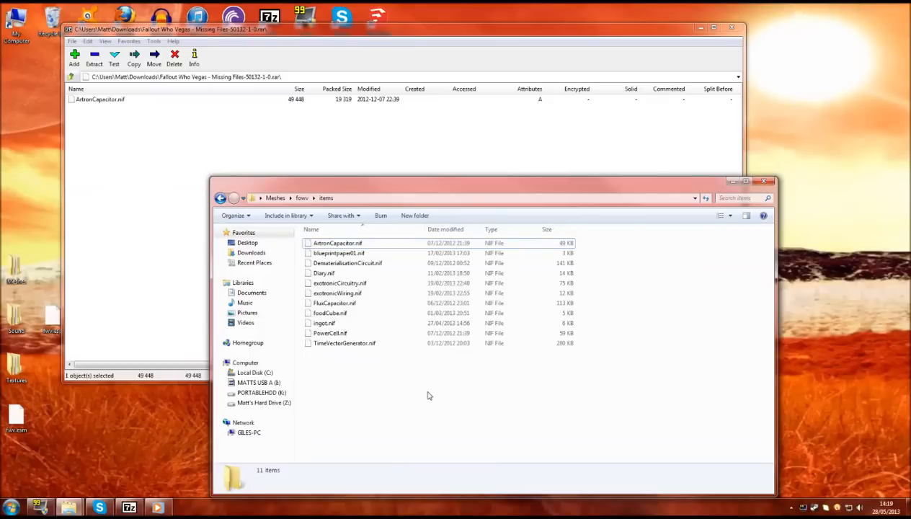
Step: Browse to the Steam folder on the Z: drive
click(11, 507)
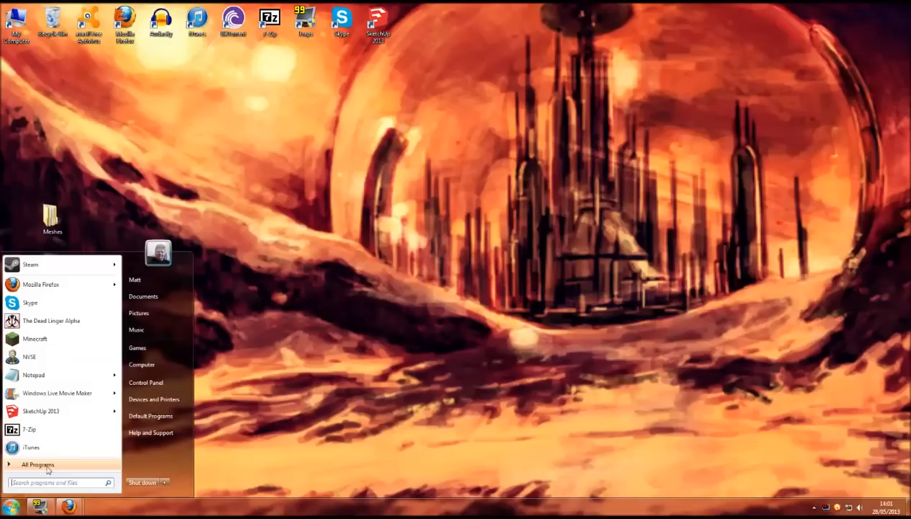
click(142, 296)
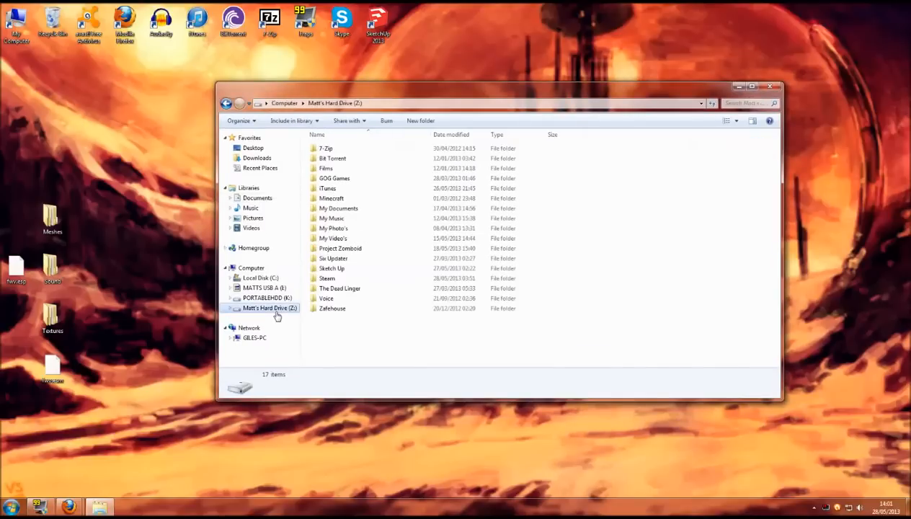
double_click(327, 279)
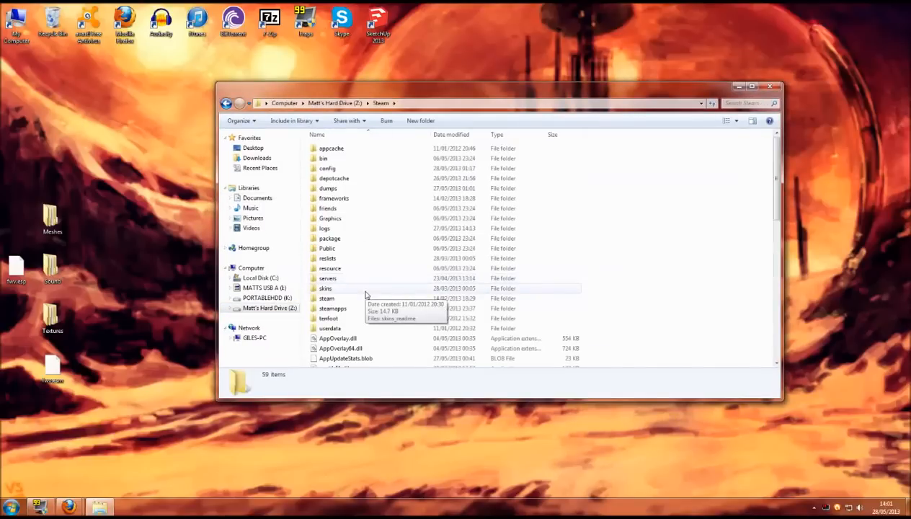
Step: Go through steamapps, common and Fallout New Vegas into the game's Data folder
double_click(332, 308)
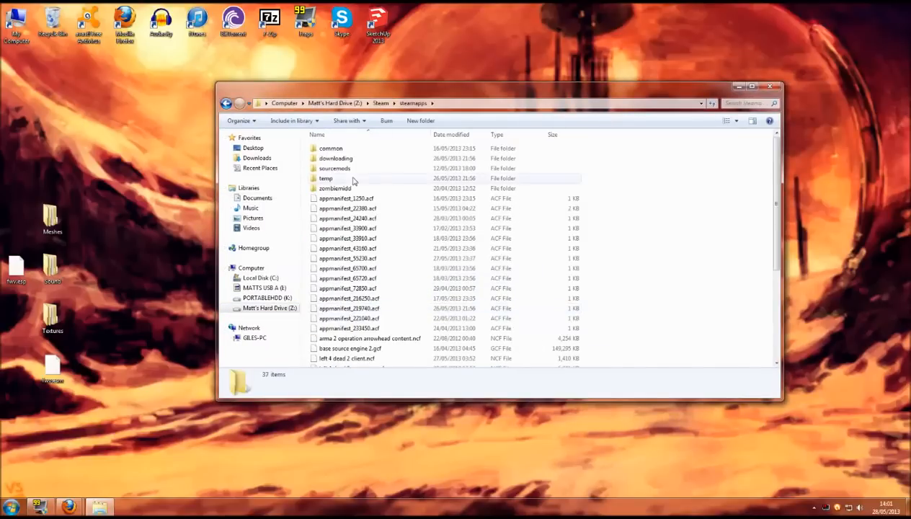
double_click(331, 148)
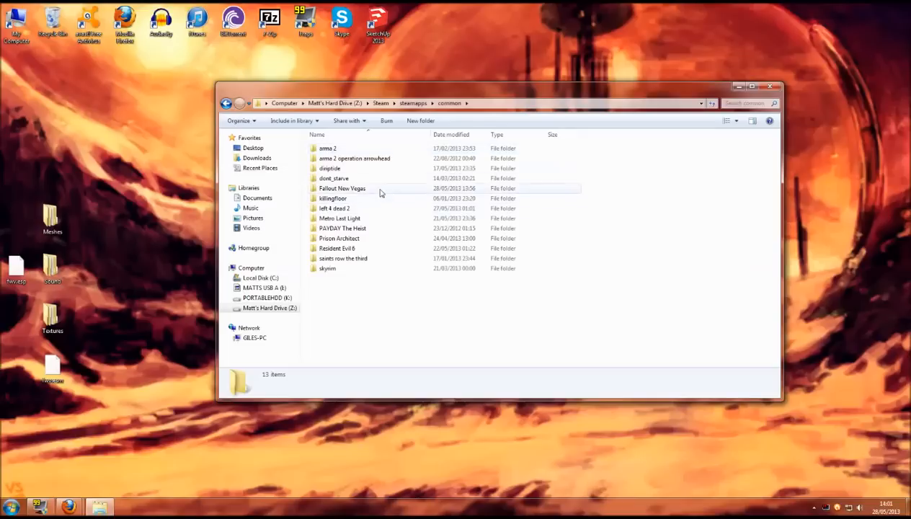
double_click(342, 188)
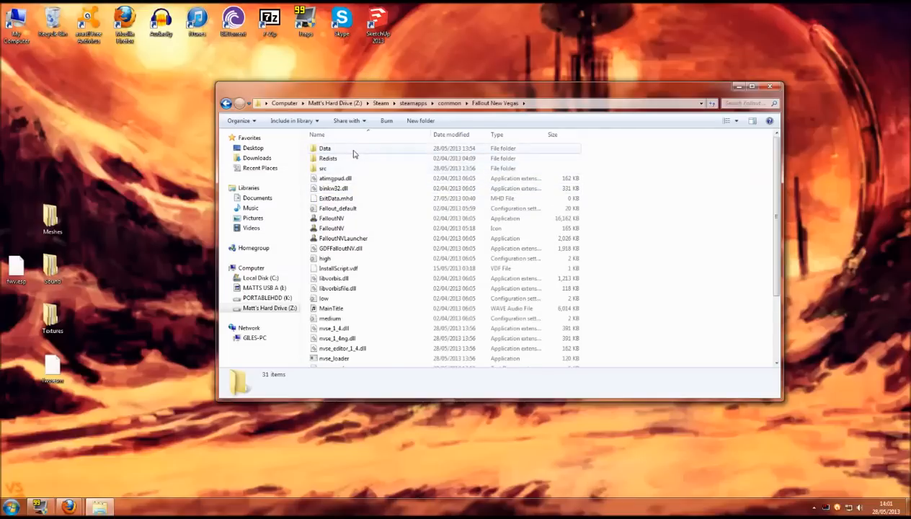
mouse_move(353, 150)
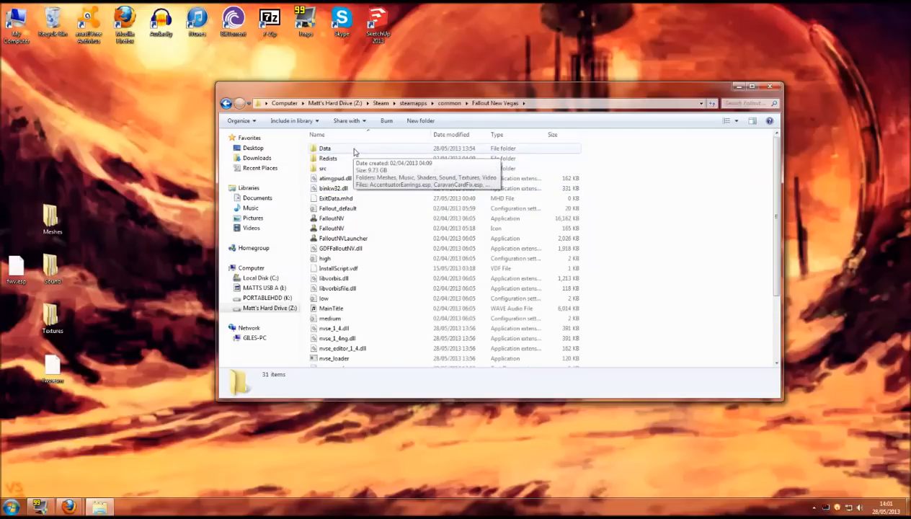
double_click(325, 148)
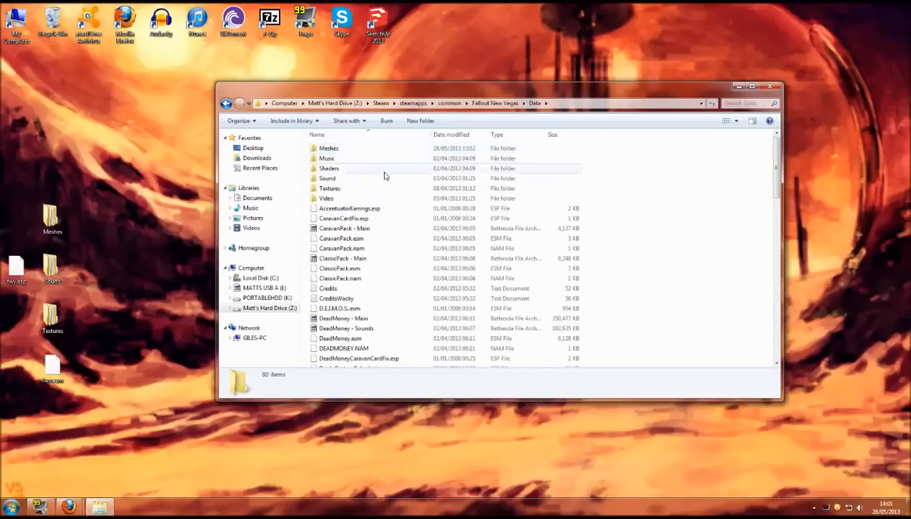
scroll(down, 3)
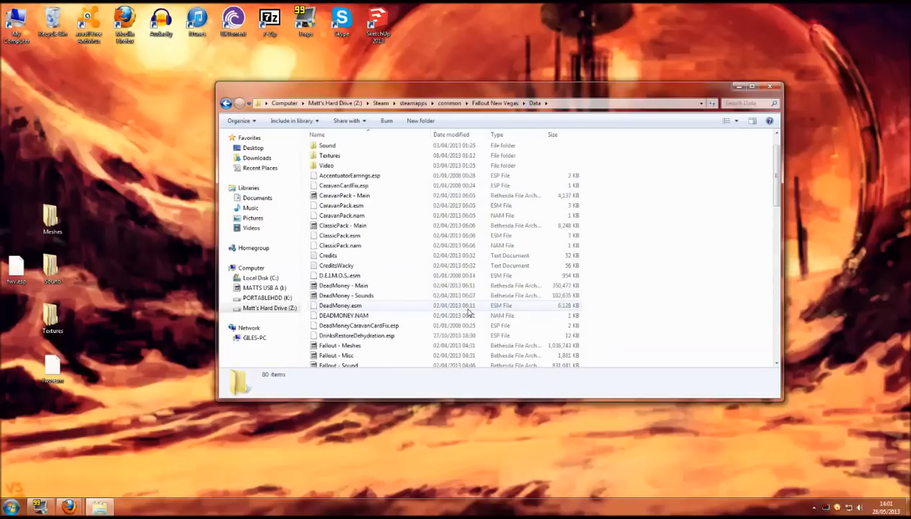
scroll(up, 3)
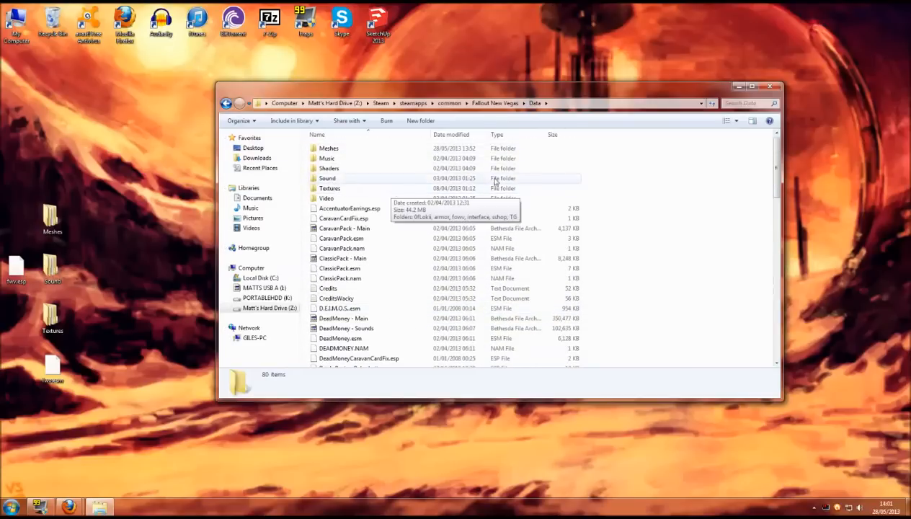
mouse_move(670, 189)
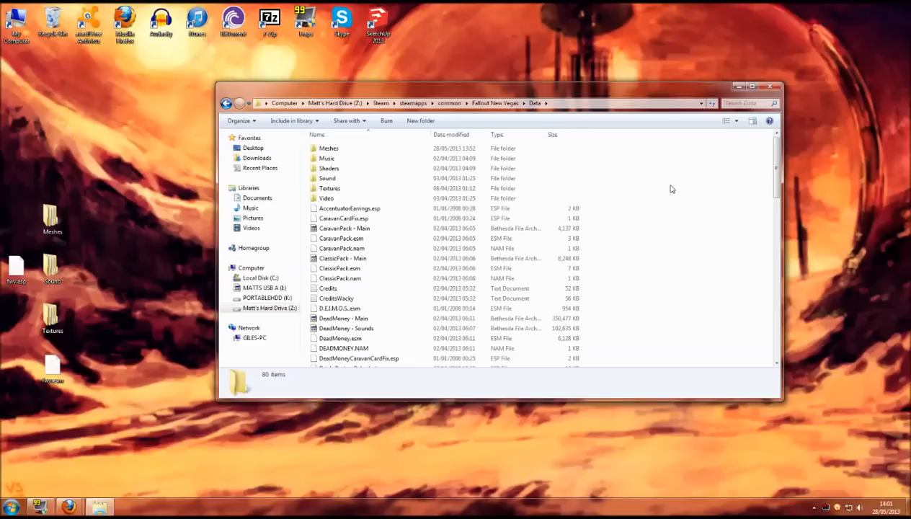
mouse_move(618, 188)
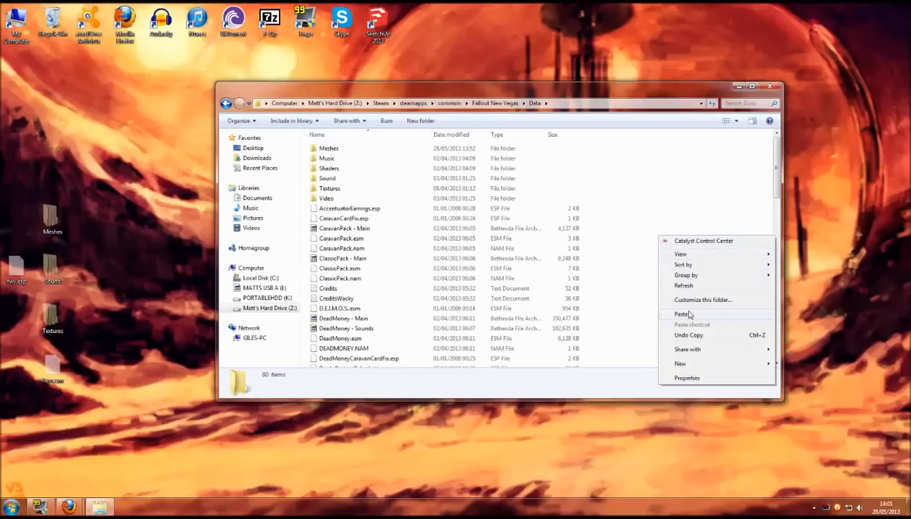
Step: Paste the mod files into Data, merging with the existing Meshes, Sound and Textures folders
click(681, 314)
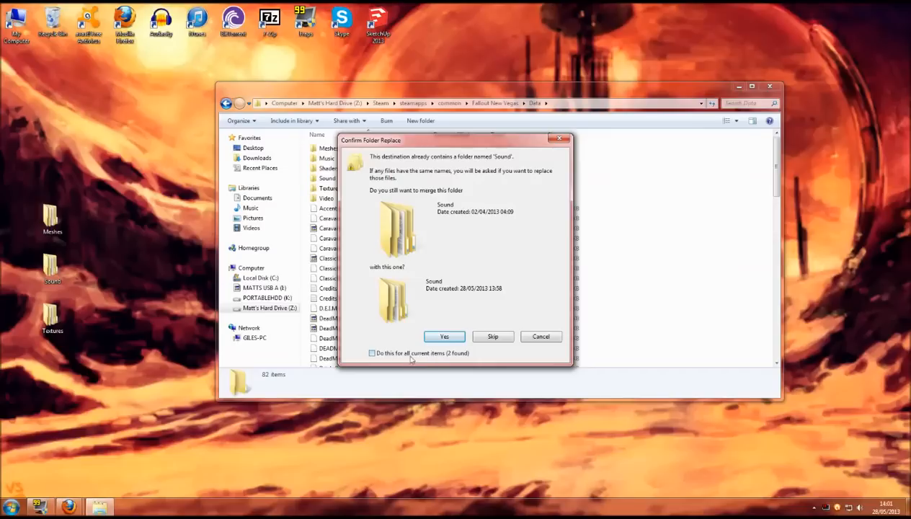
click(372, 353)
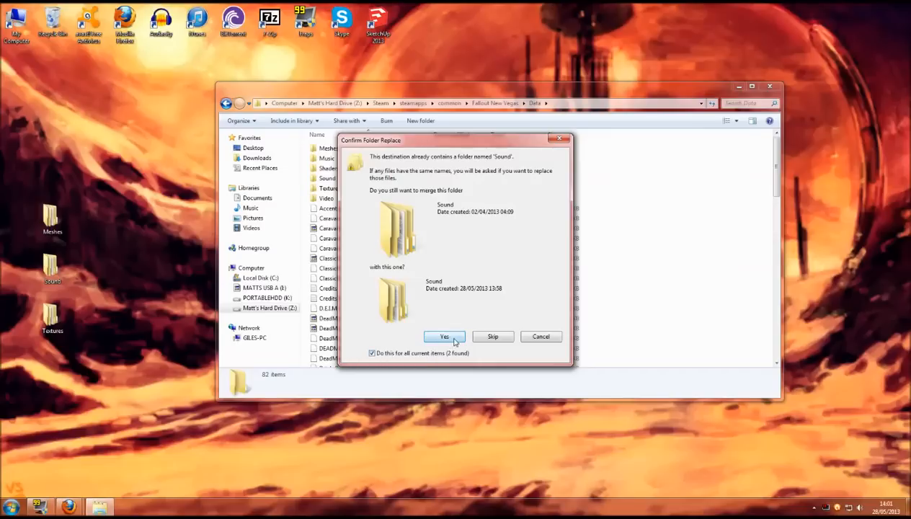
click(444, 336)
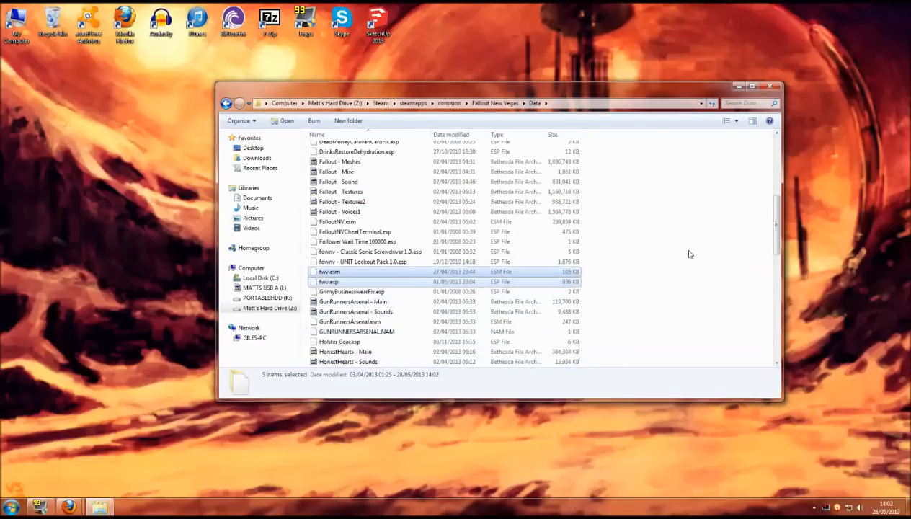
scroll(down, 3)
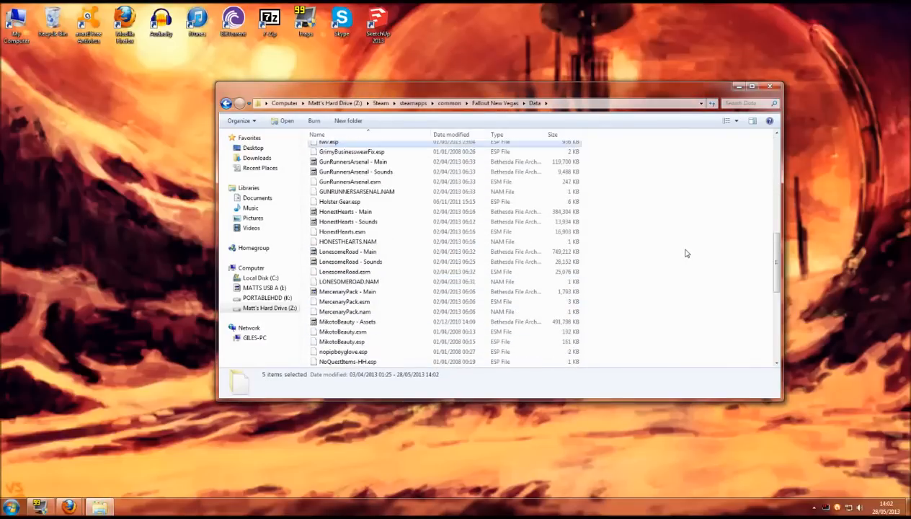
scroll(up, 3)
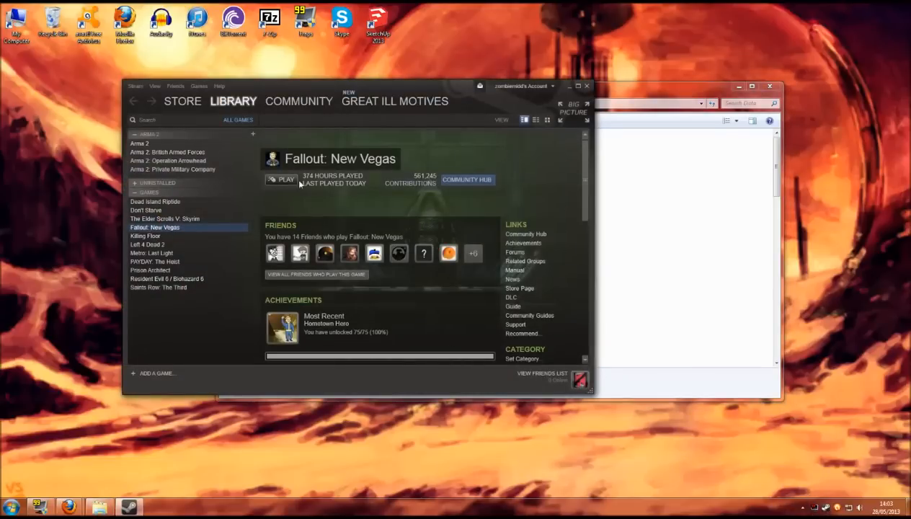
Step: Enable fwv.esp in the New Vegas launcher's Data Files, then close Steam
click(281, 178)
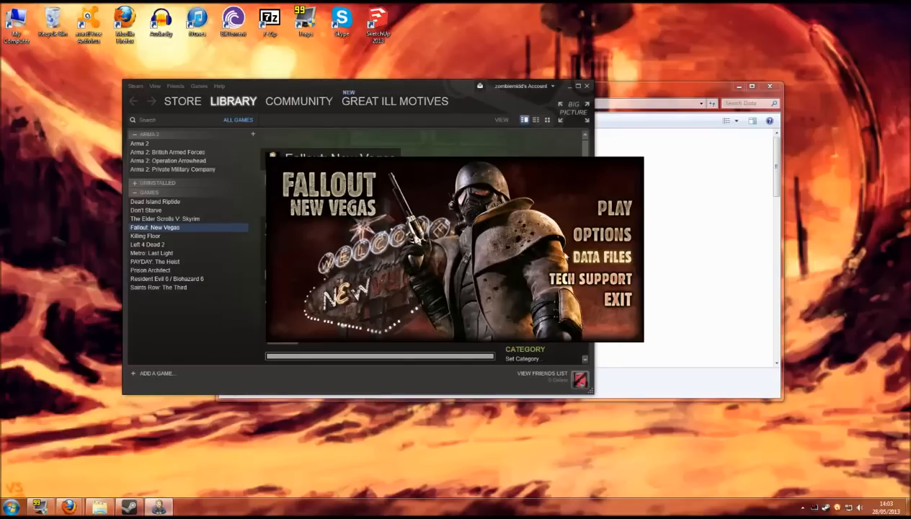
click(601, 256)
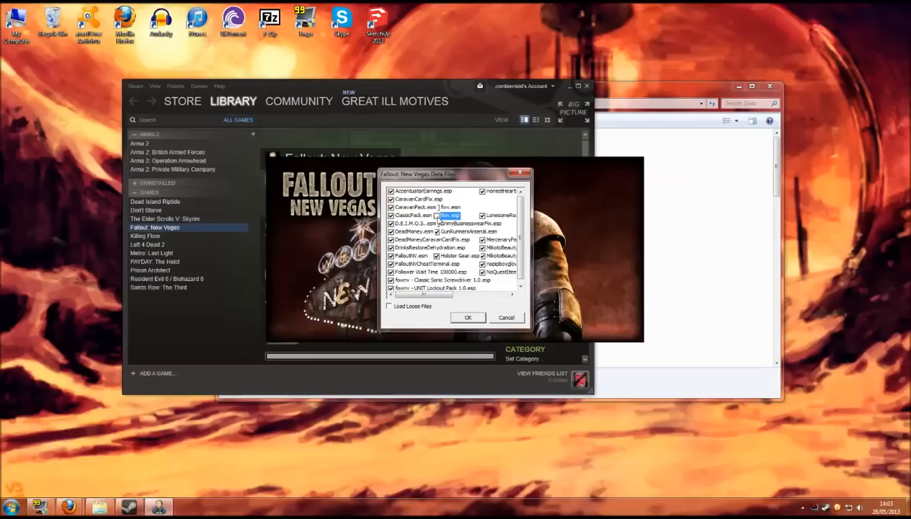
mouse_move(463, 329)
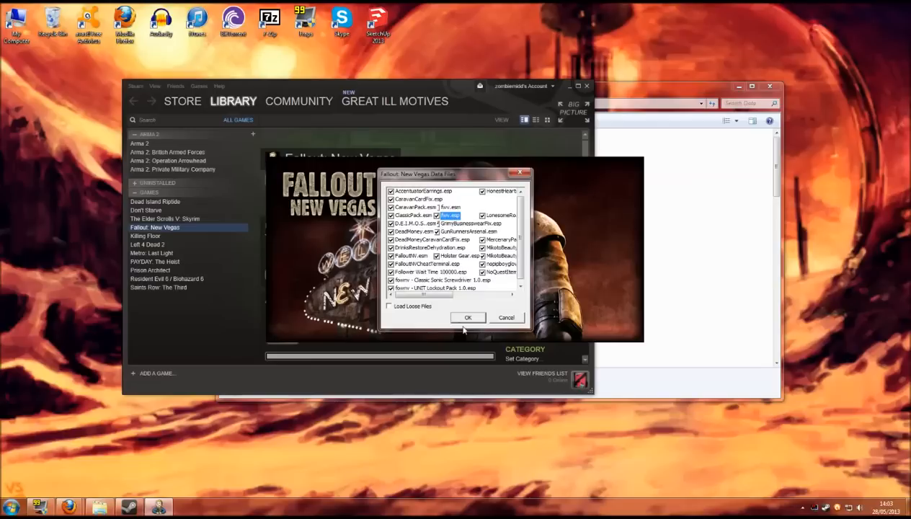
click(468, 317)
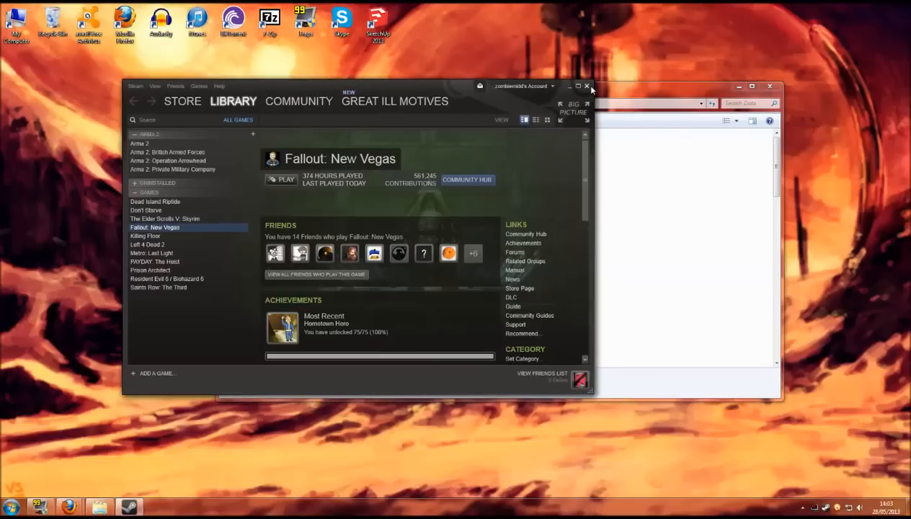
click(587, 86)
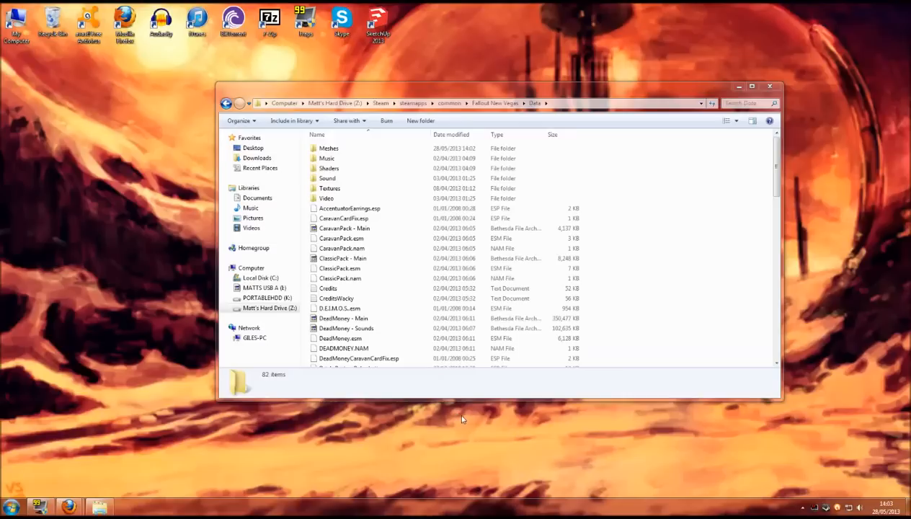
mouse_move(610, 219)
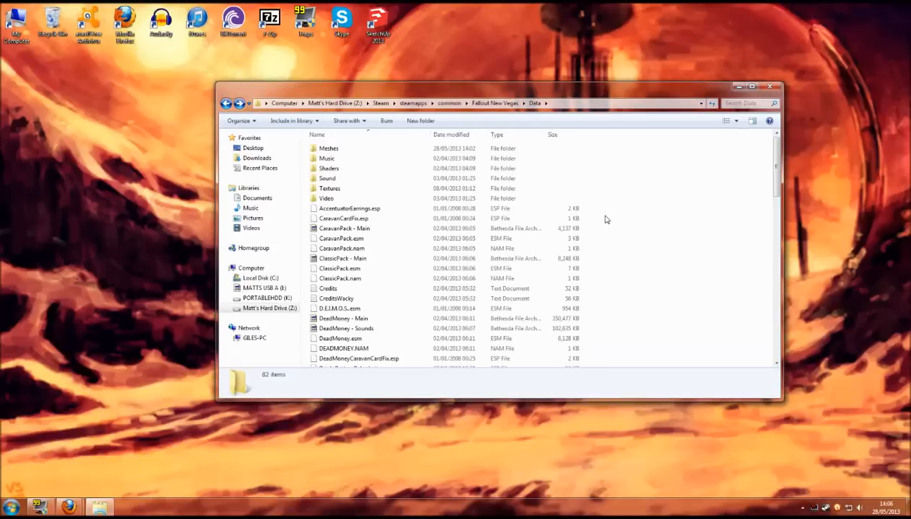
mouse_move(611, 222)
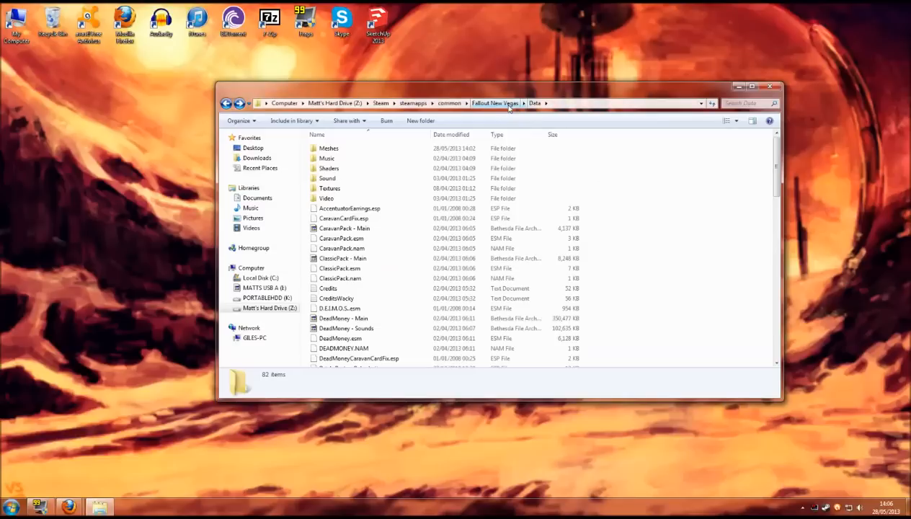
mouse_move(430, 104)
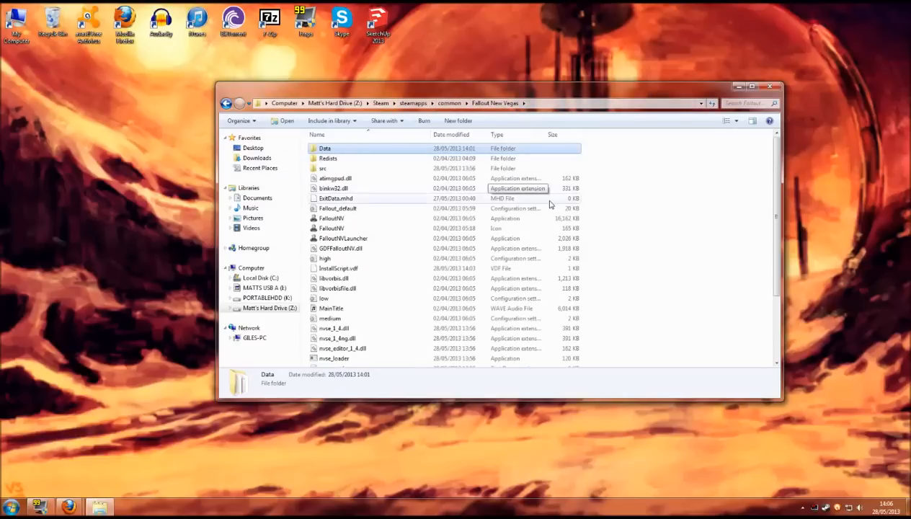
mouse_move(598, 206)
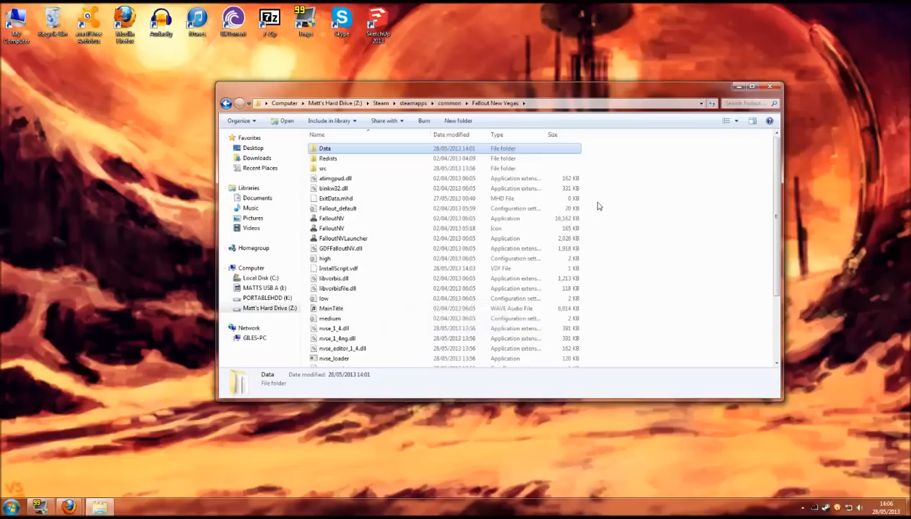
Step: Scroll the Fallout New Vegas folder down to nvse_loader
scroll(down, 3)
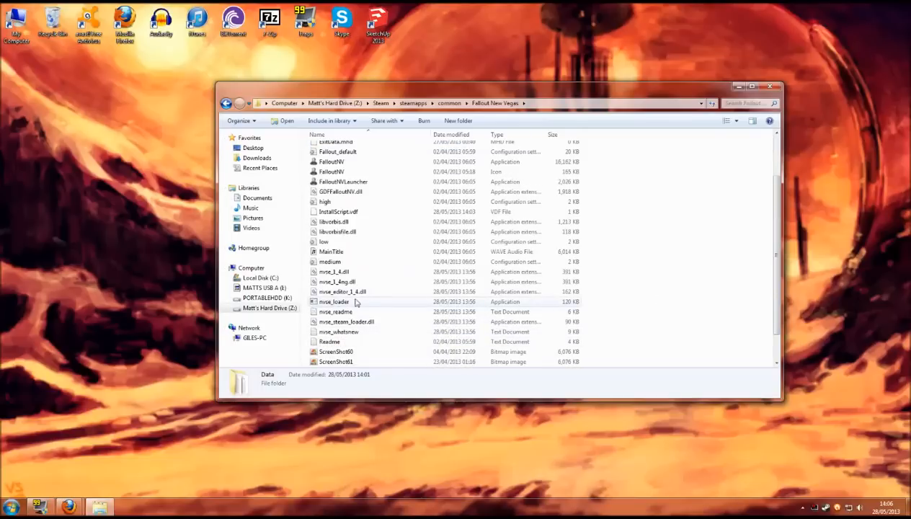
mouse_move(334, 302)
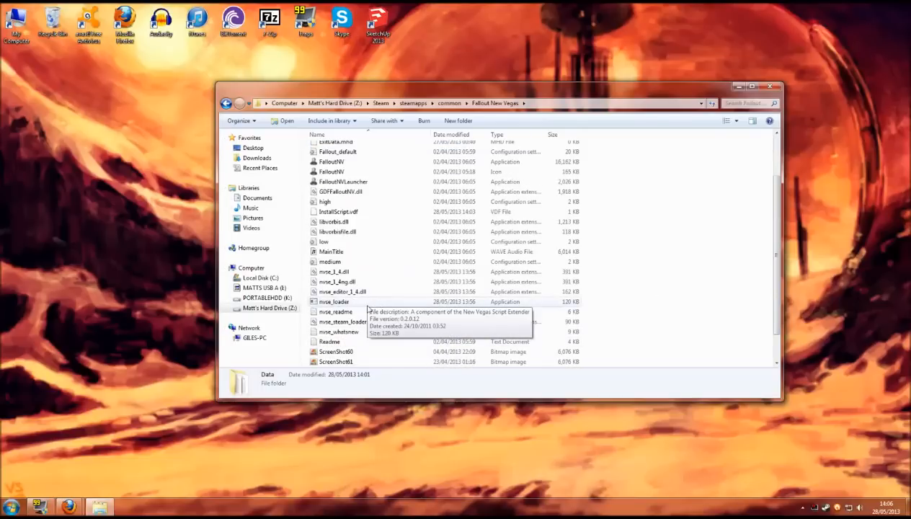
Step: Create a shortcut to nvse_loader from its context menu
right_click(333, 301)
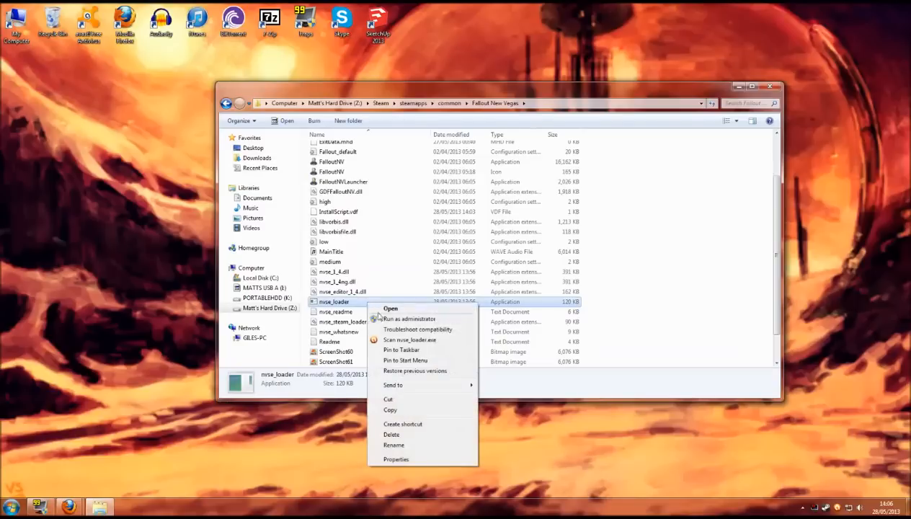
click(402, 423)
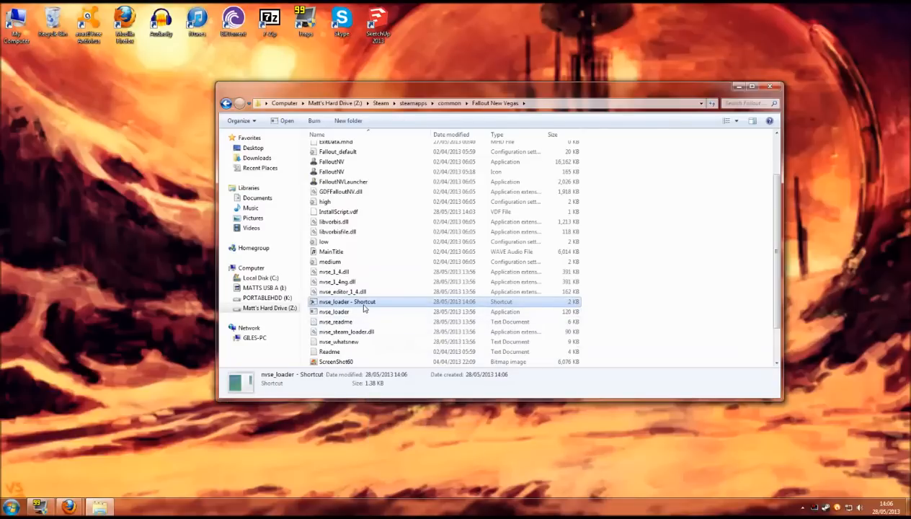
mouse_move(12, 318)
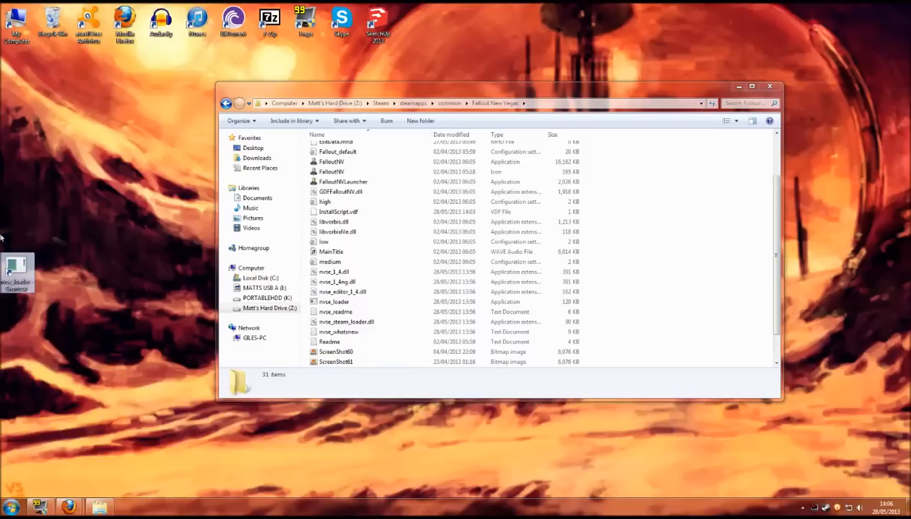
mouse_move(33, 363)
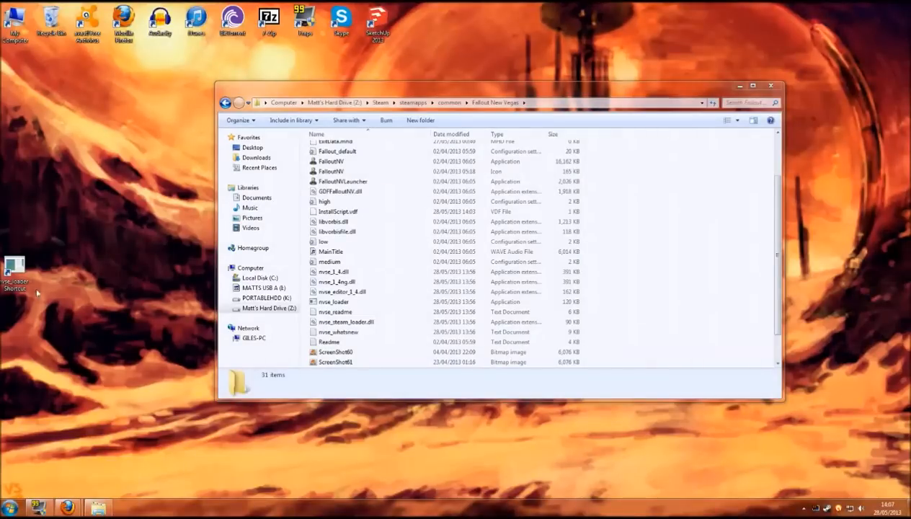
Step: Run nvse_loader from its desktop shortcut, allowing the unverified file
double_click(333, 301)
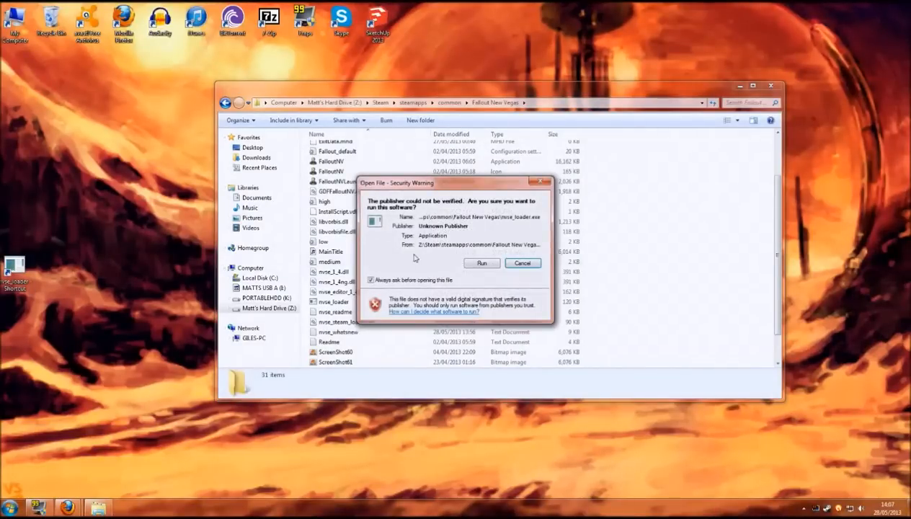
mouse_move(475, 279)
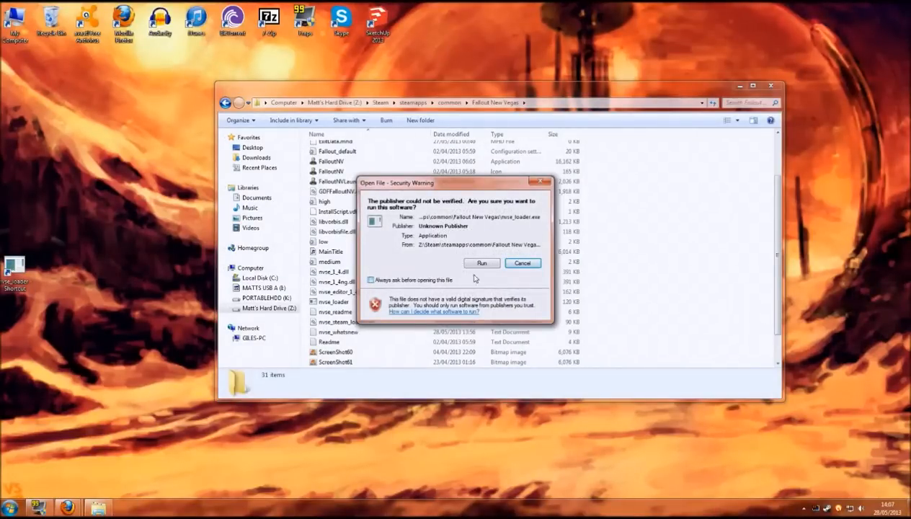
click(481, 263)
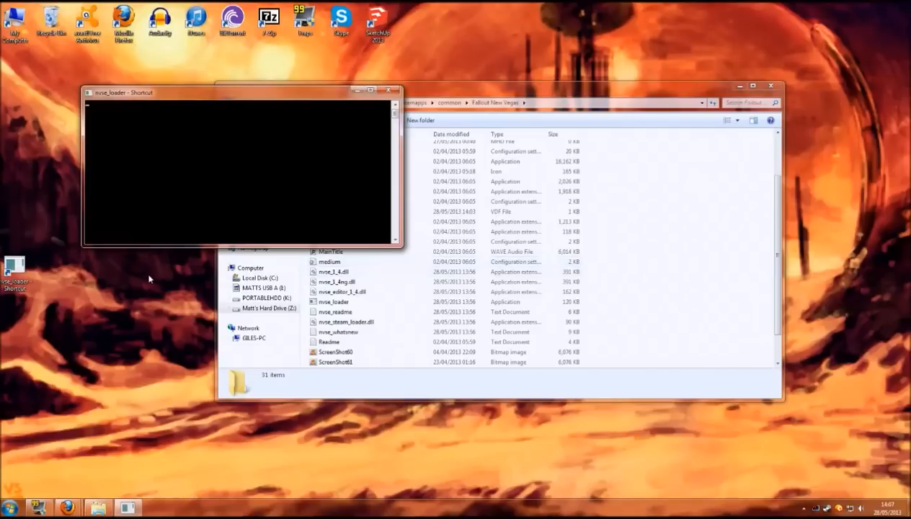